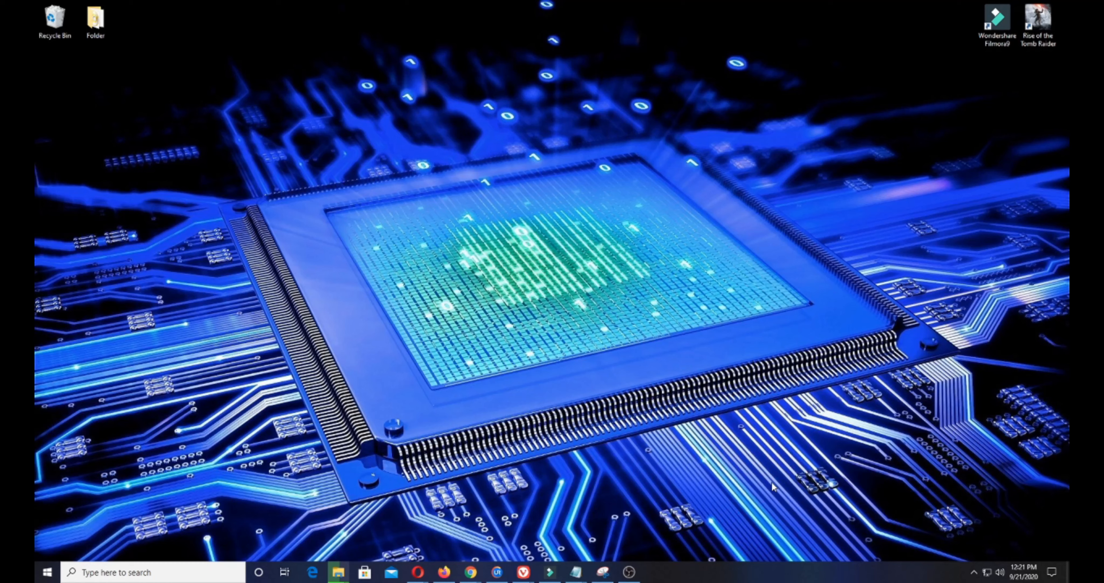
mouse_move(510, 291)
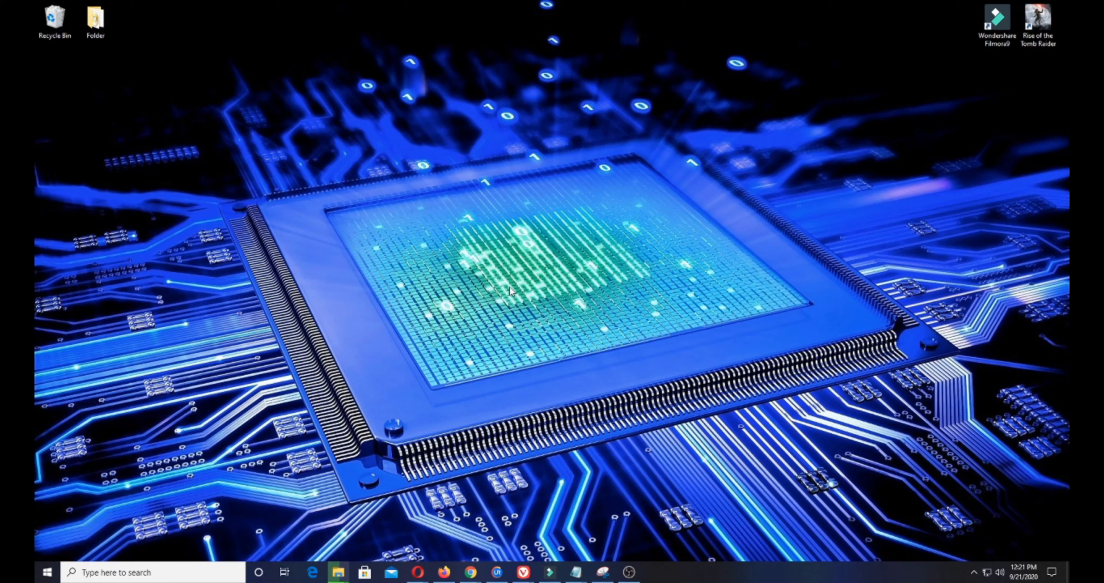
Launch File Explorer from the taskbar showing Local Disk (C:)
left_click(47, 571)
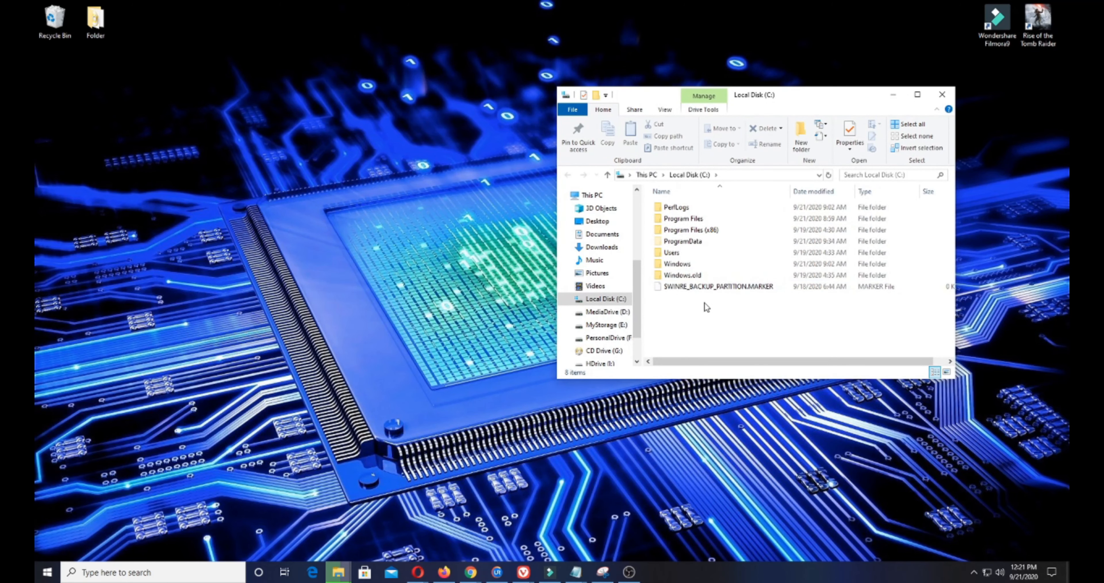
Browse to C:\Windows\System32\drivers\etc where the hosts file is listed
double_click(677, 264)
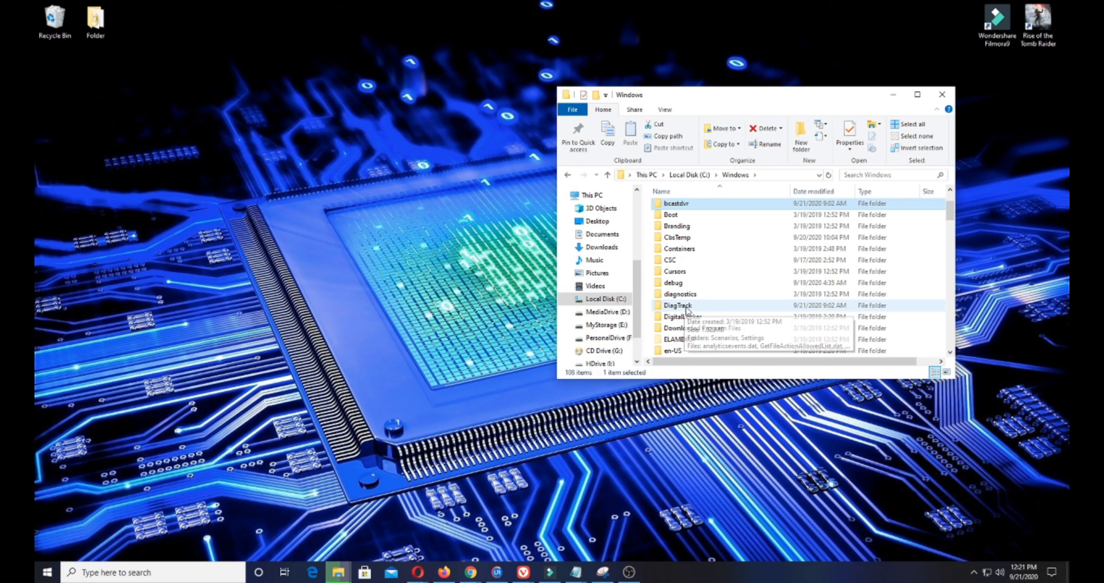
scroll("down", 3)
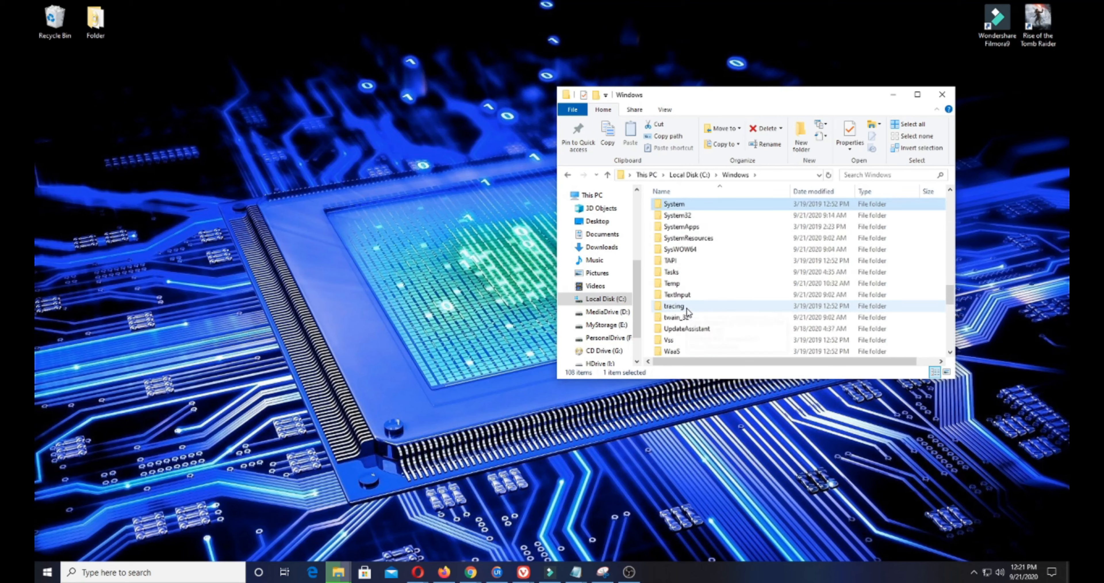
double_click(678, 216)
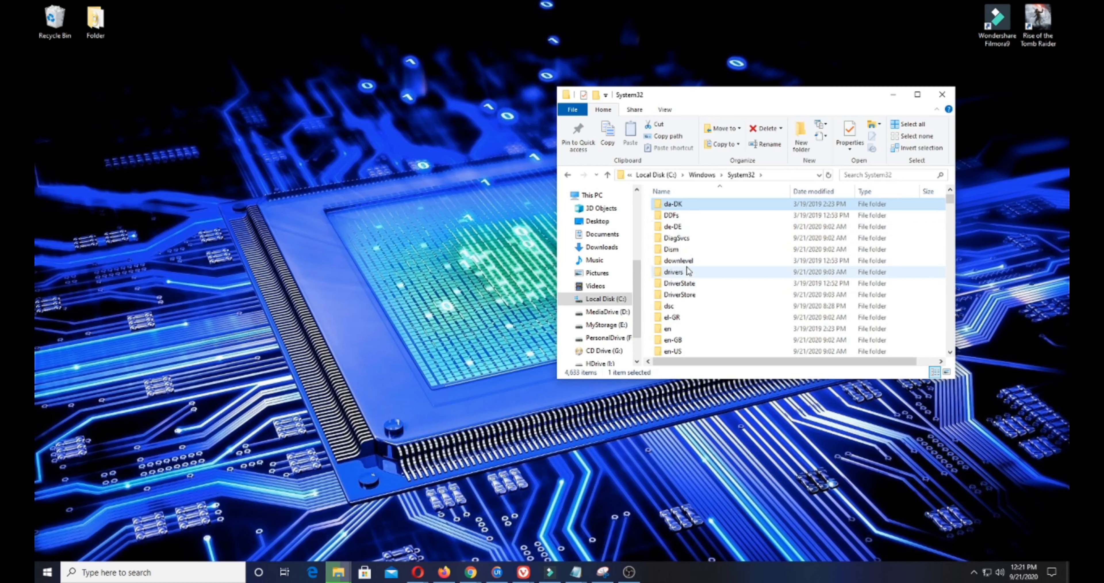
double_click(674, 272)
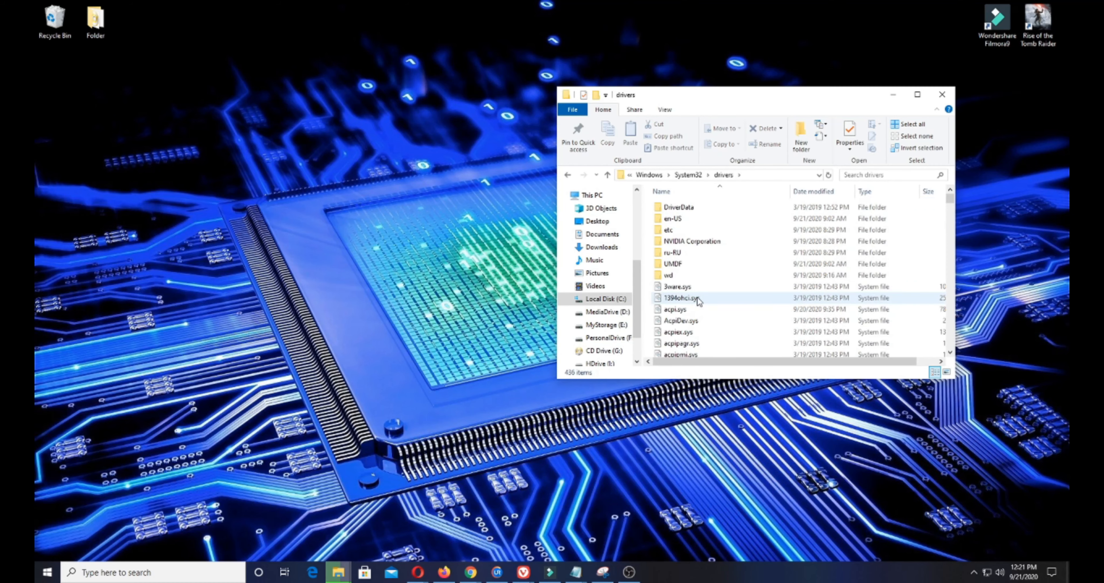
left_click(669, 229)
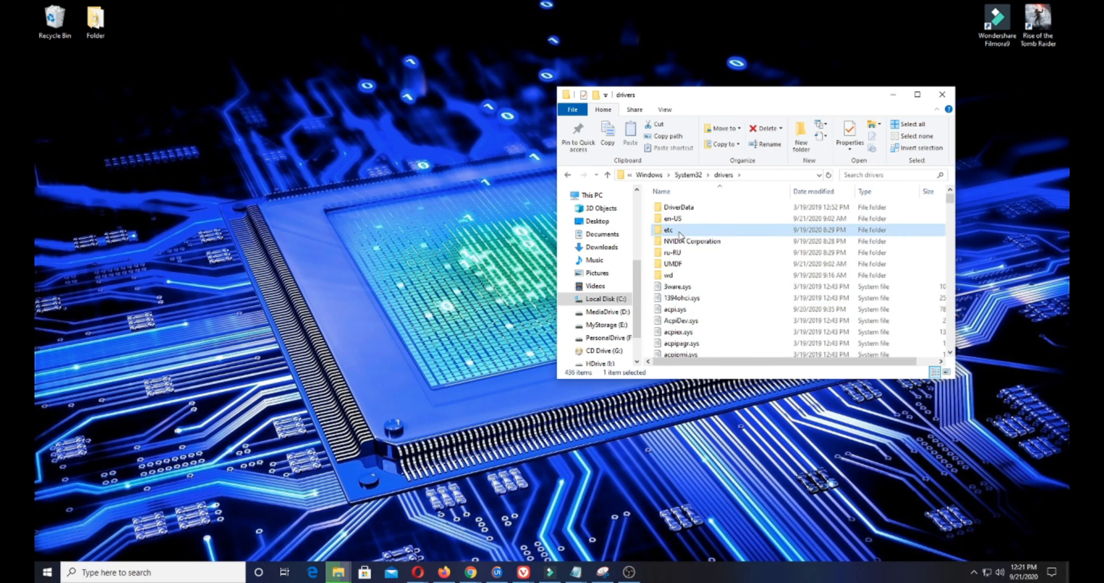
double_click(667, 229)
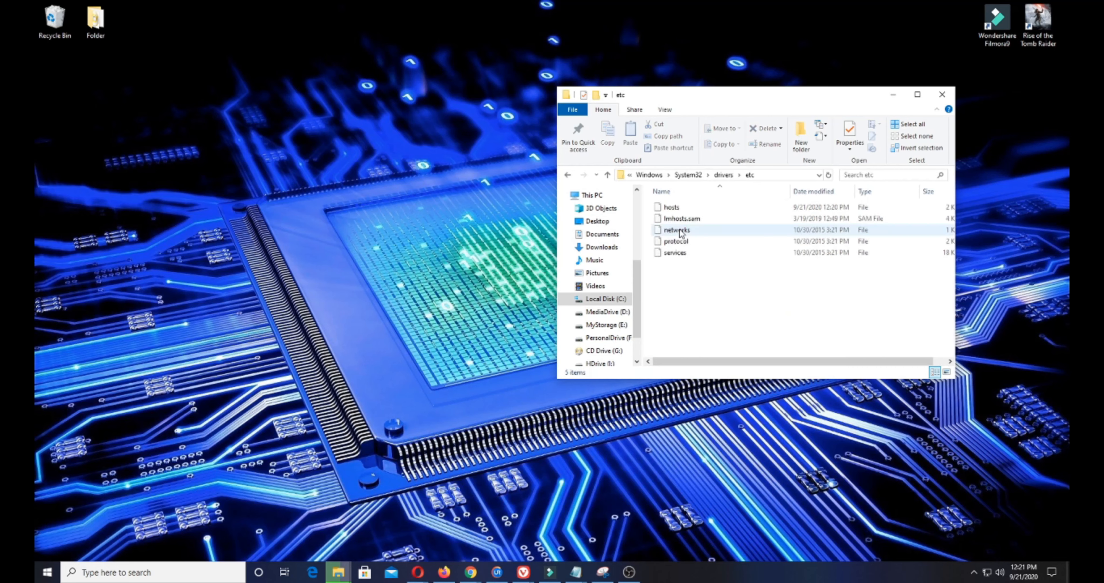
left_click(704, 175)
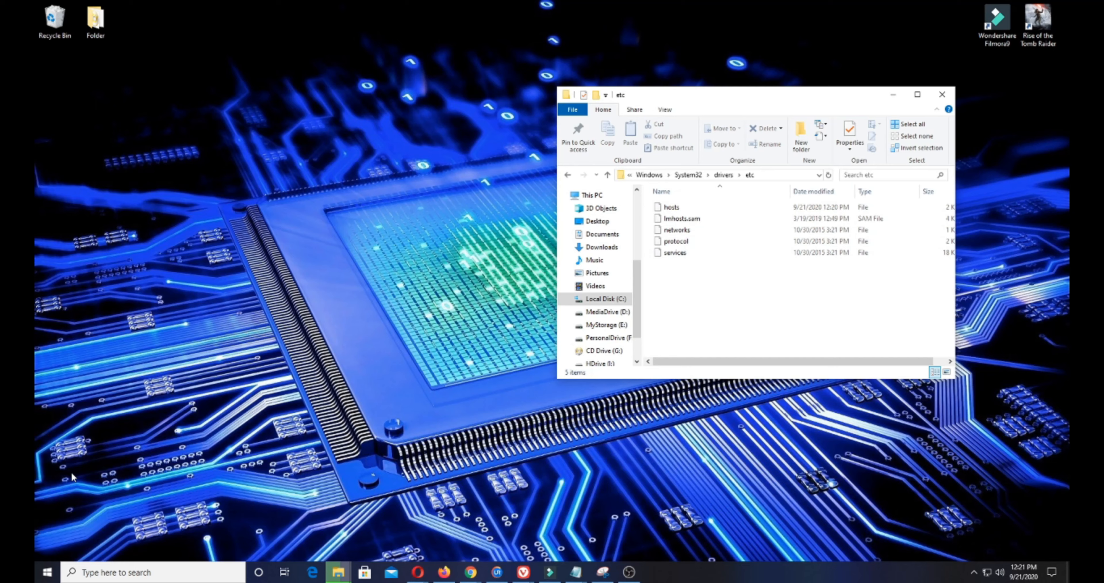
Launch Notepad from a Start search for 'note' and position its window
type("note")
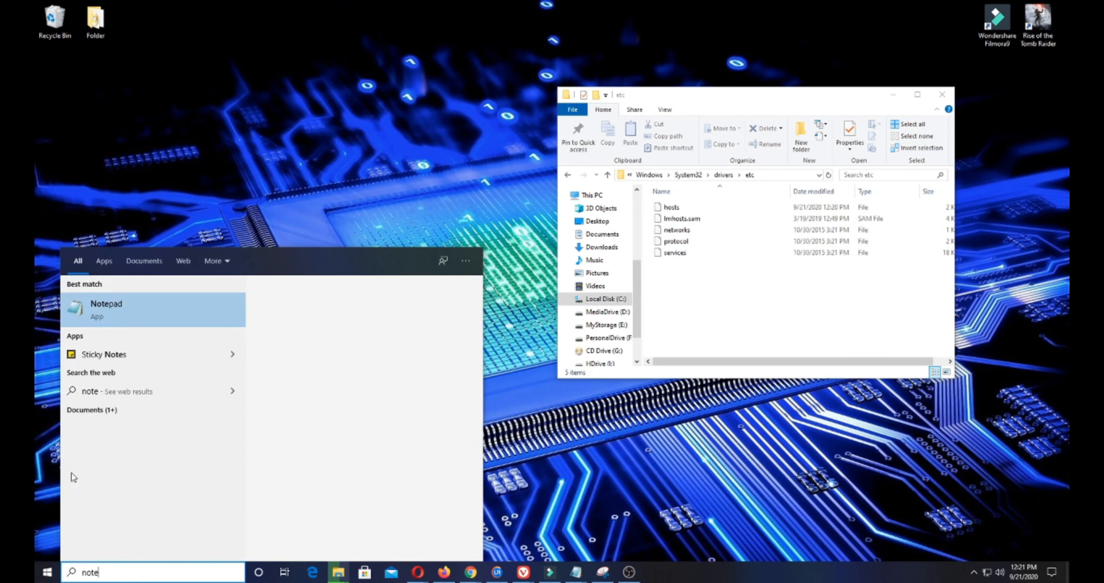
right_click(106, 309)
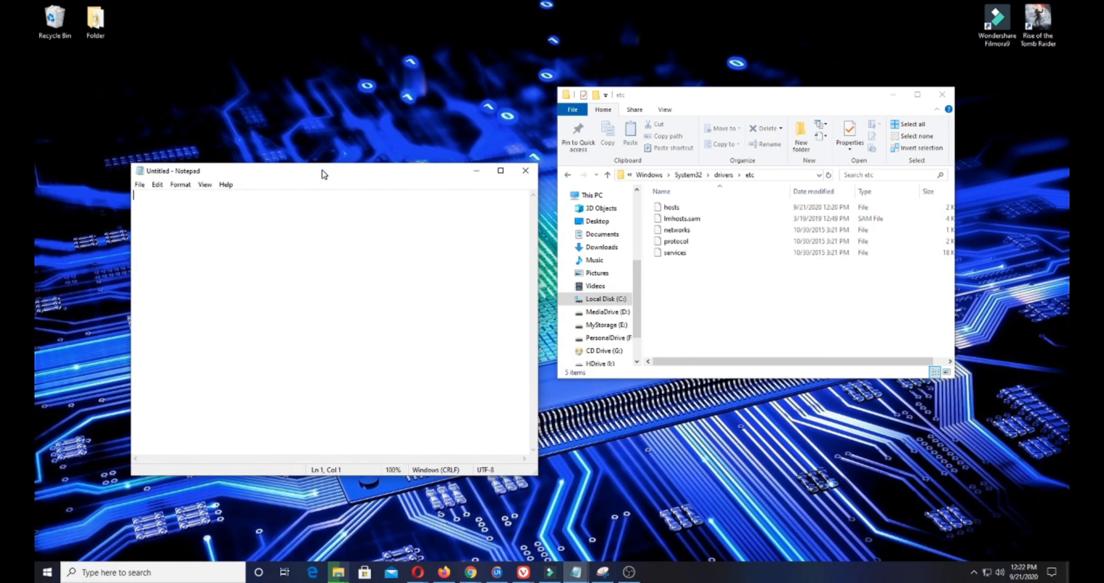
mouse_move(299, 247)
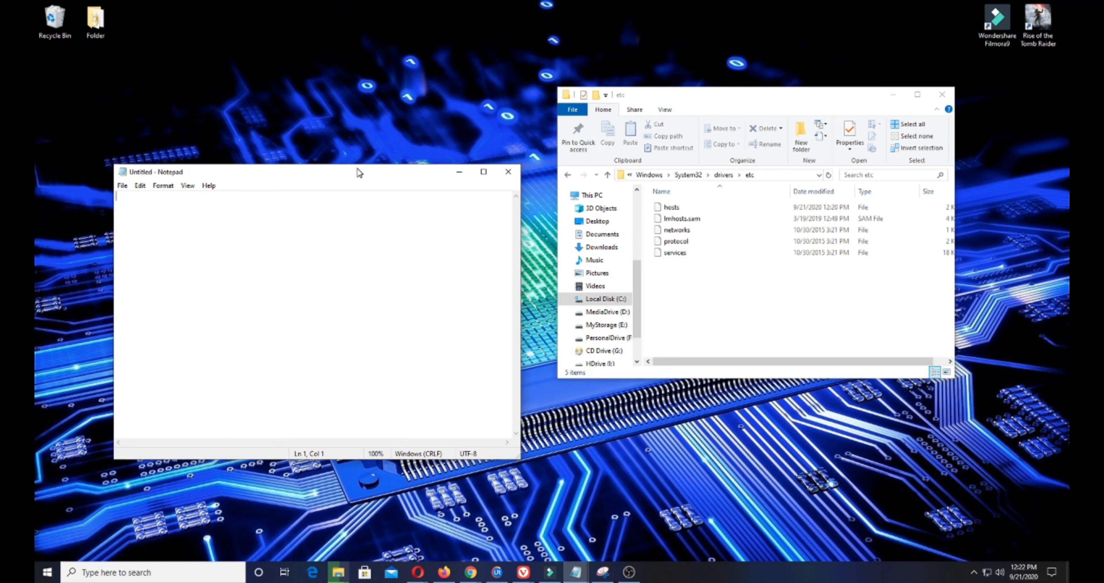
left_click_drag(360, 172, 326, 141)
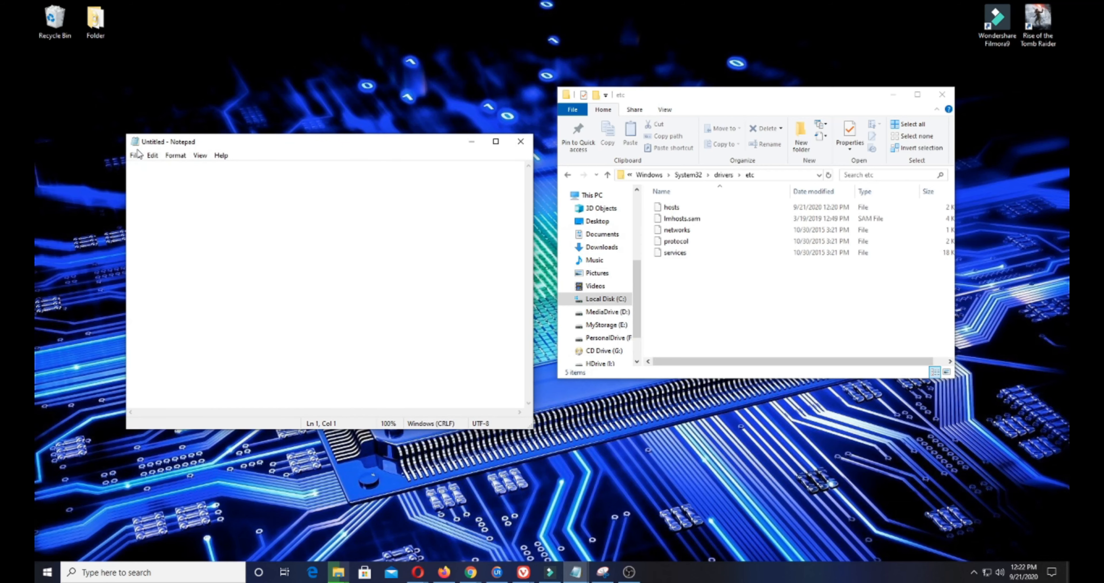
Bring up Notepad's Open dialog via the File menu
left_click(152, 155)
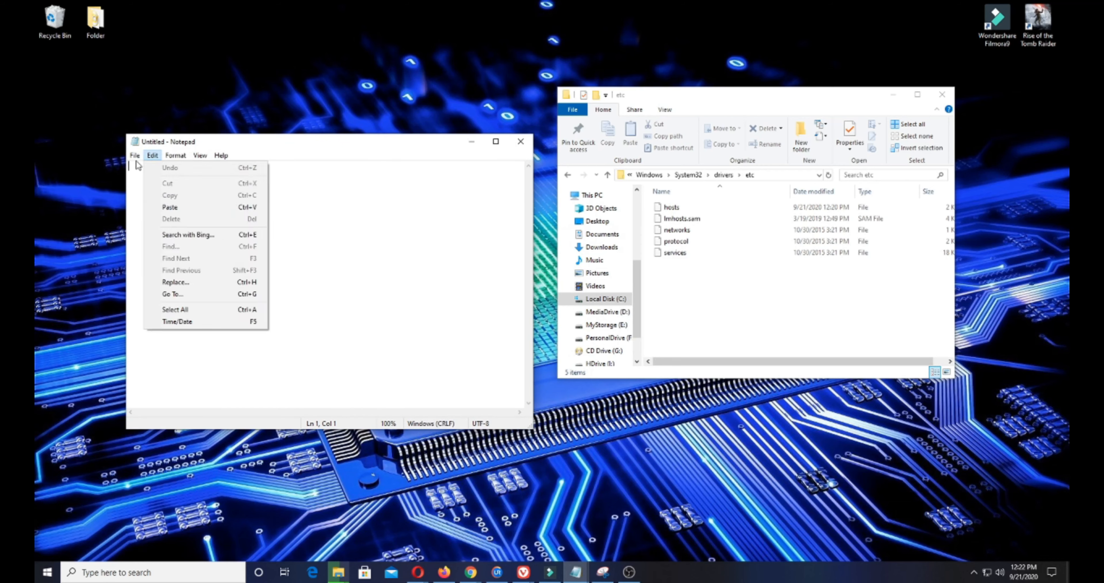
left_click(155, 217)
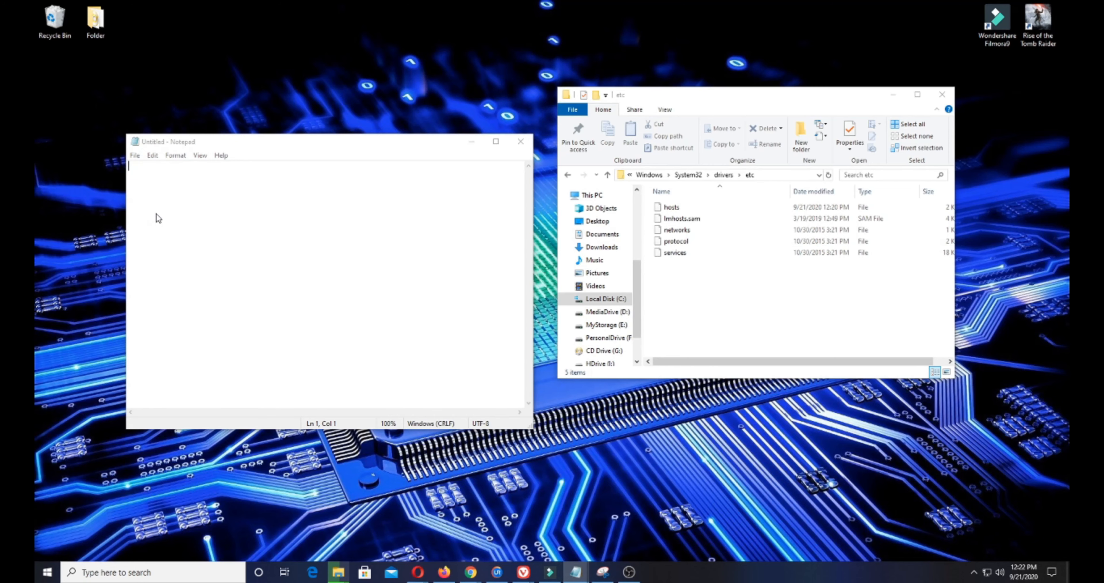
left_click(134, 155)
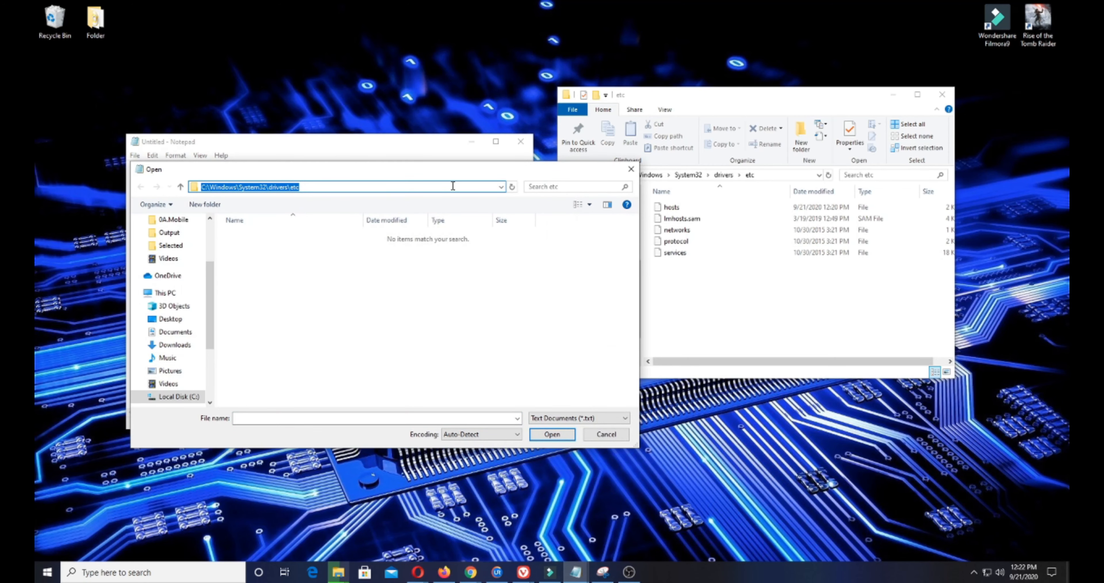
Switch the Open dialog filter to All Files so the hosts file in etc can be opened
left_click(423, 185)
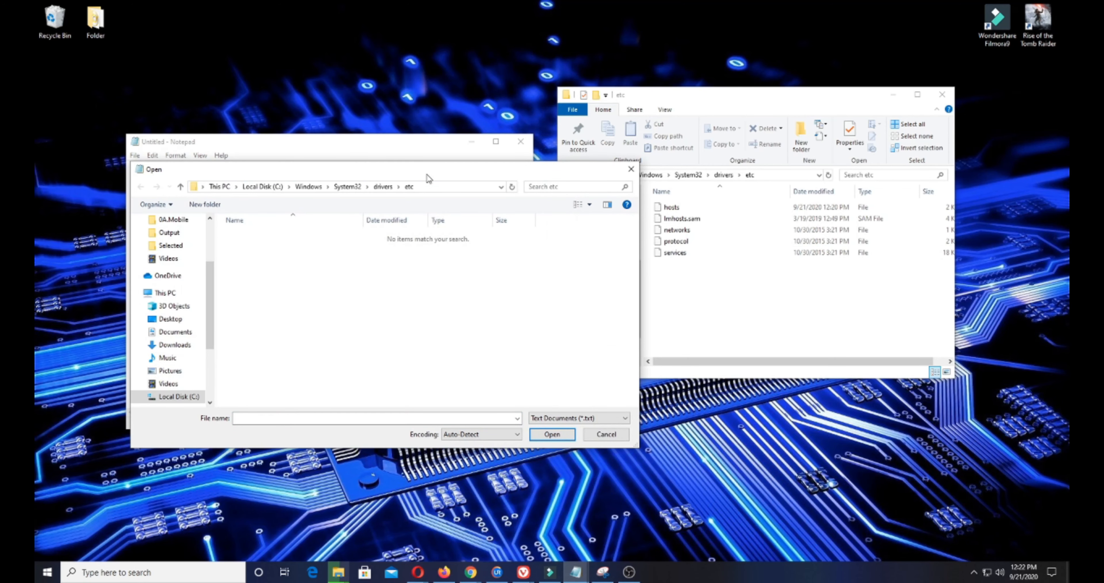
left_click_drag(428, 169, 391, 177)
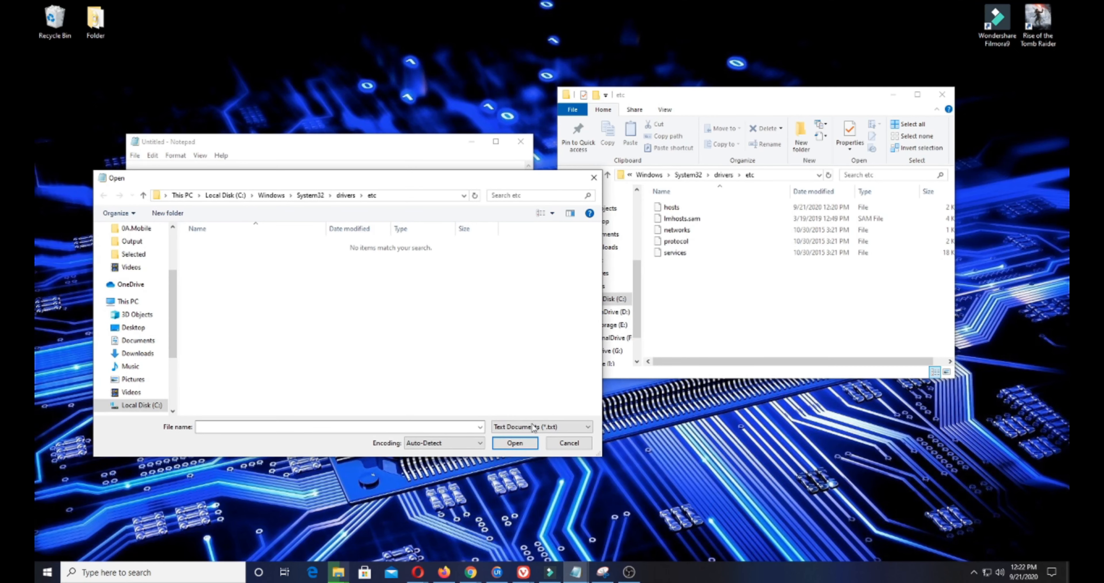
left_click(540, 426)
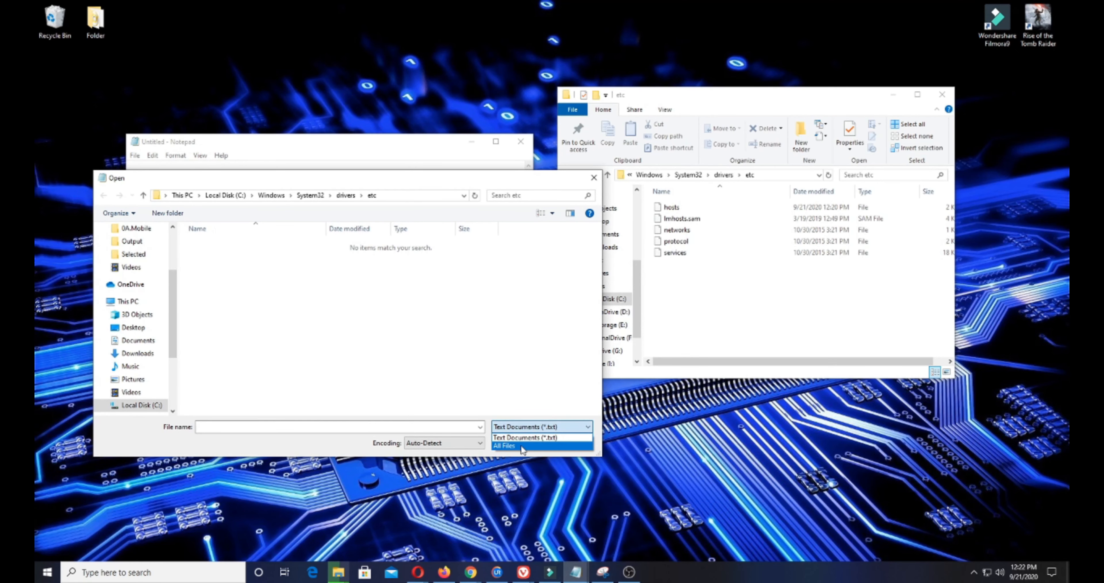
left_click(506, 446)
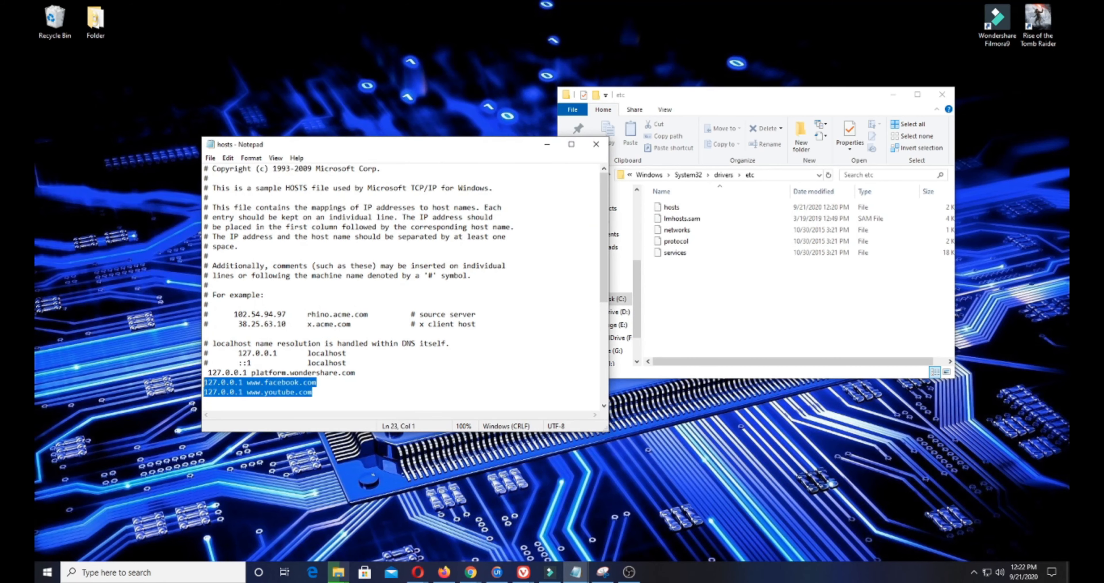
Delete the facebook.com and youtube.com blocking lines and save the hosts file
key("Delete")
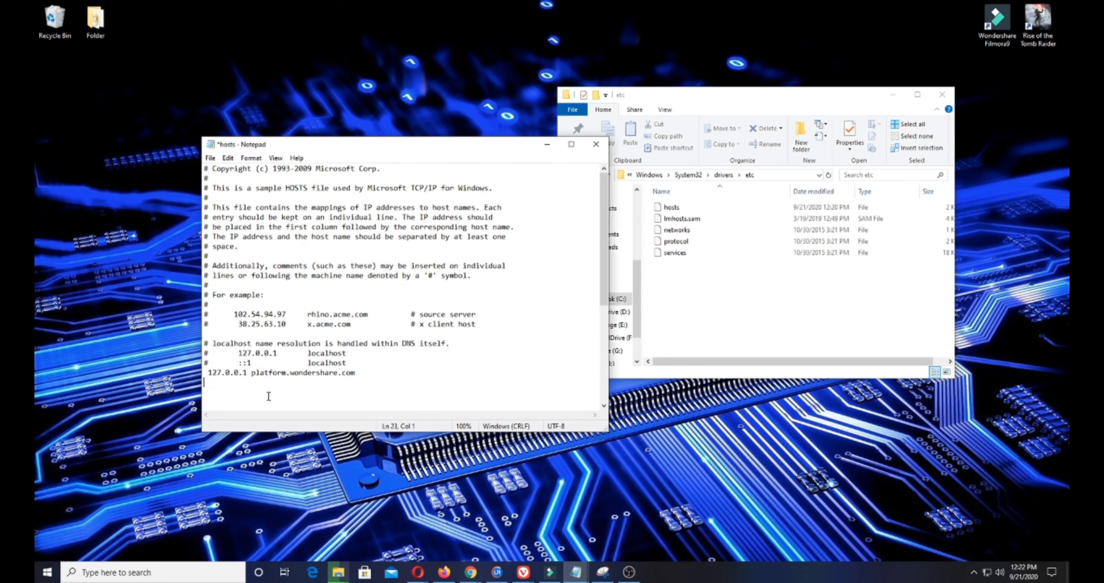
left_click(210, 157)
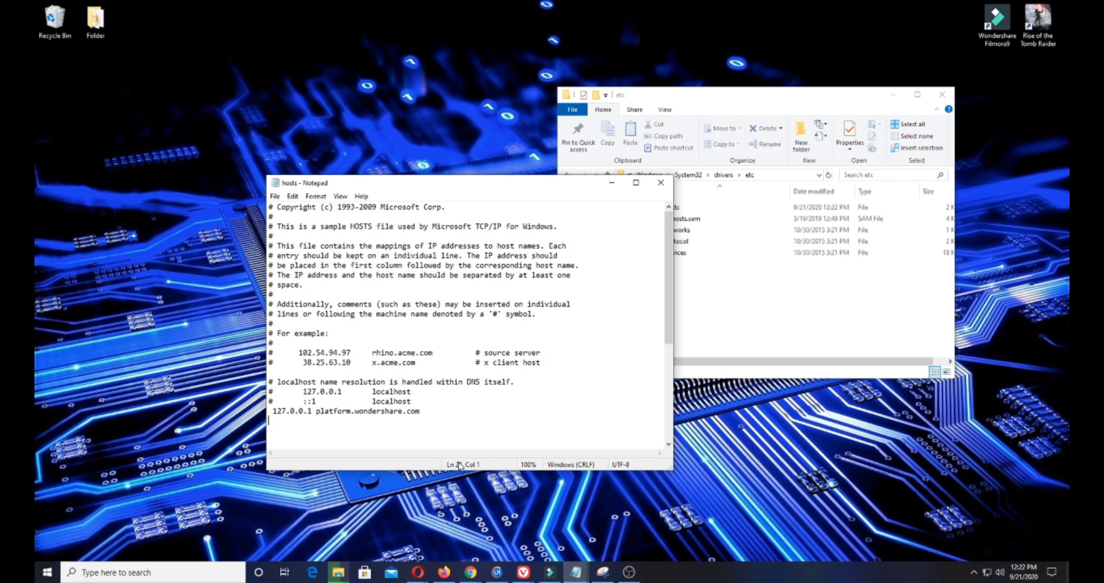
left_click(414, 353)
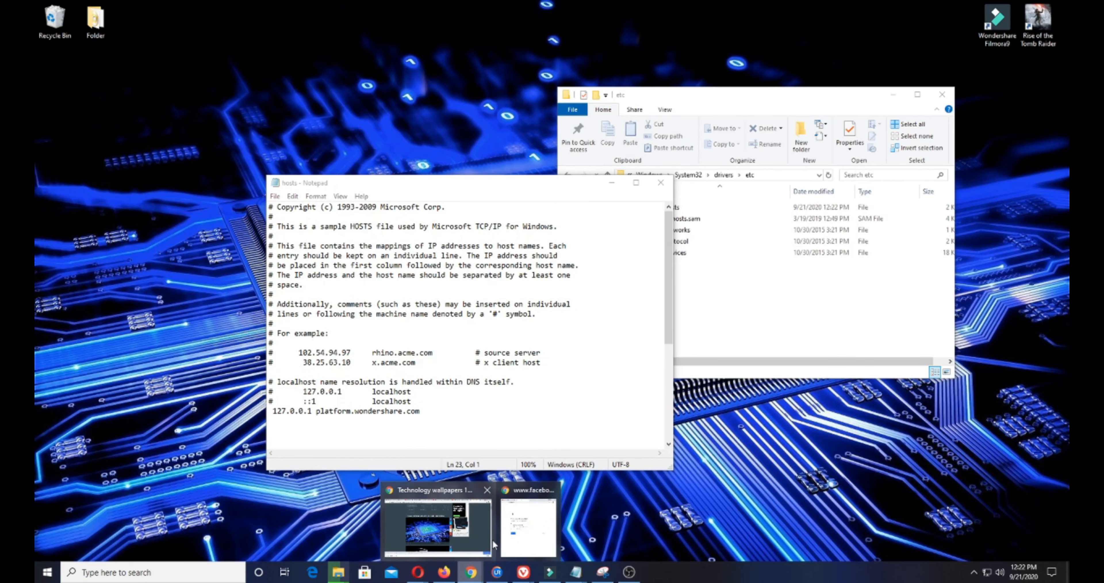
Reload youtube.com and check the YouTube and Facebook tabs both load normally in Chrome
left_click(529, 525)
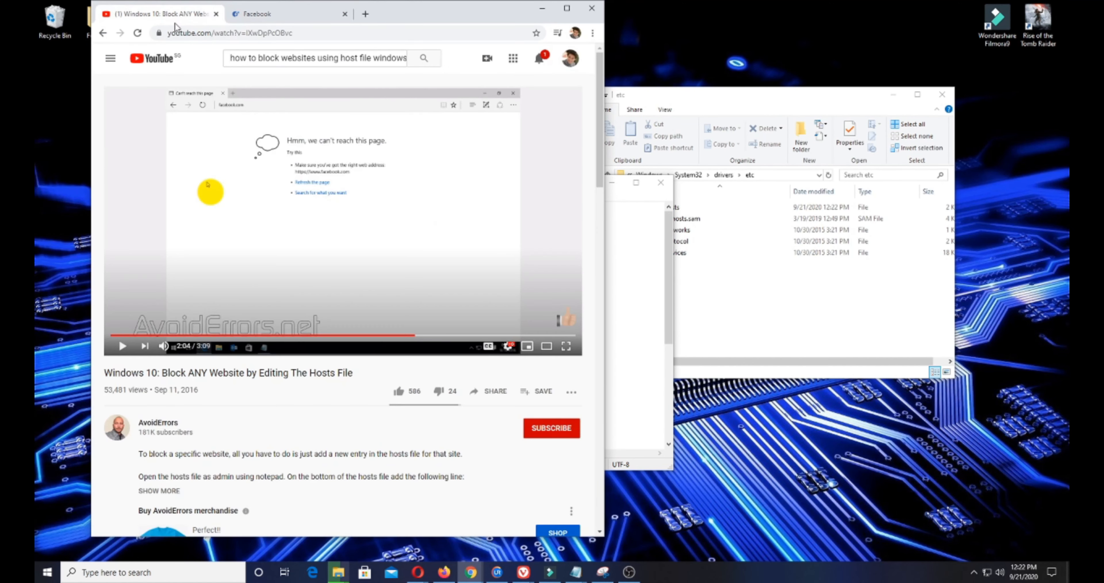
left_click(225, 33)
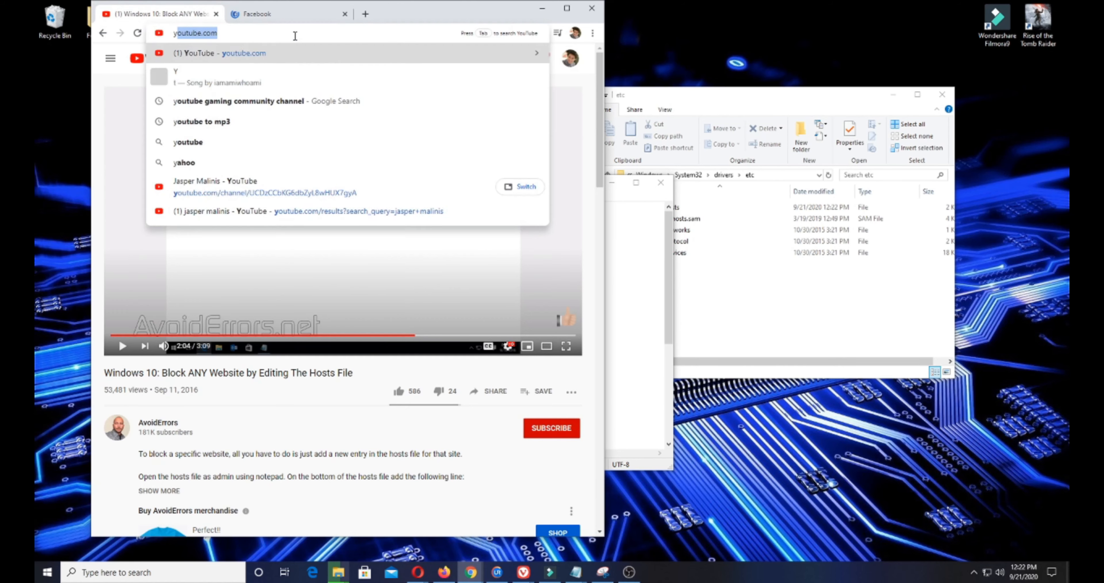
left_click(285, 14)
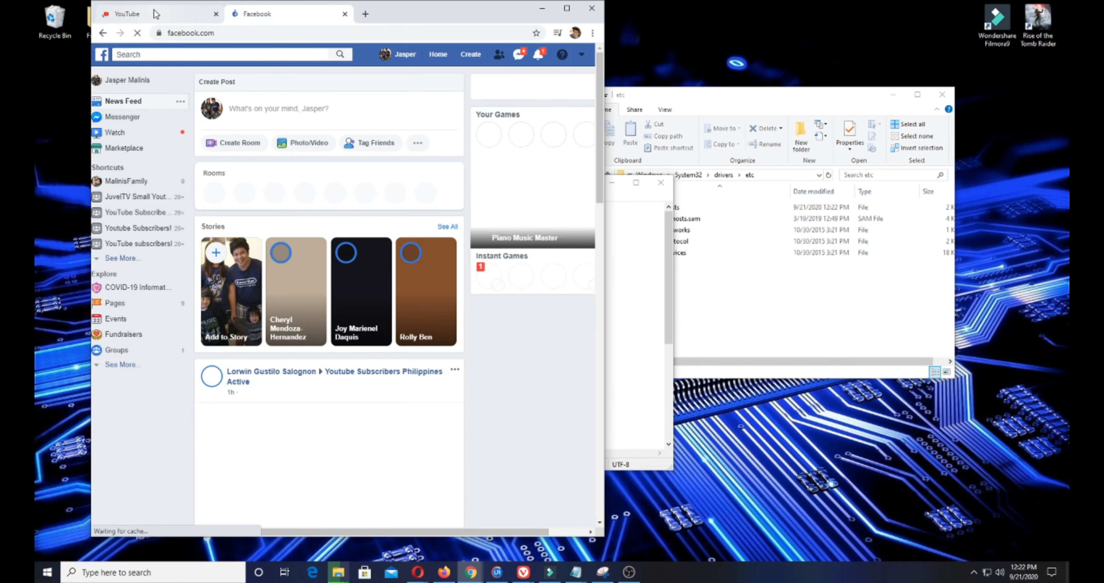
left_click(126, 14)
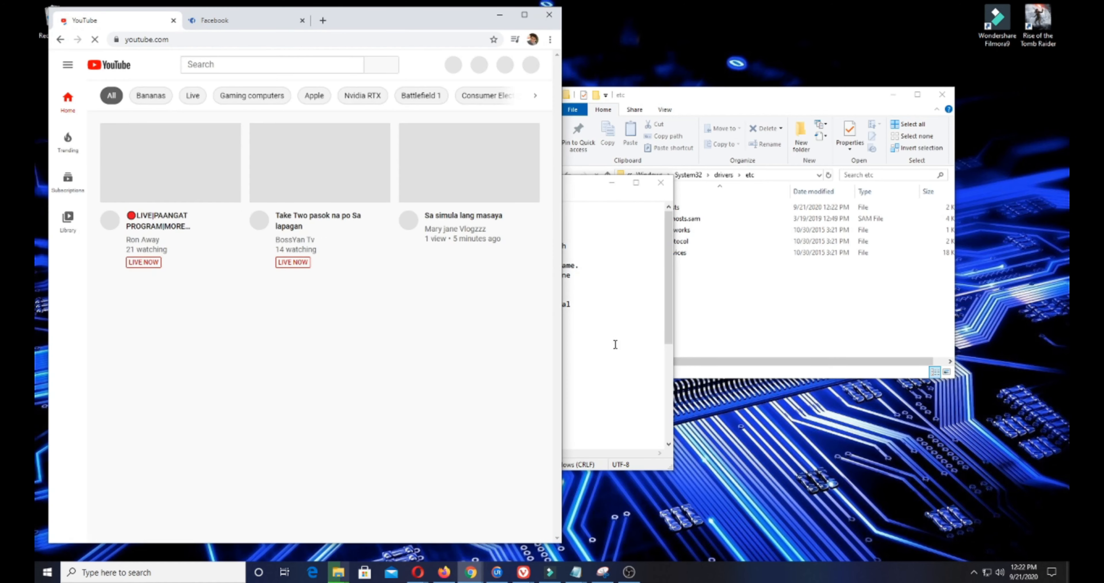
left_click(245, 19)
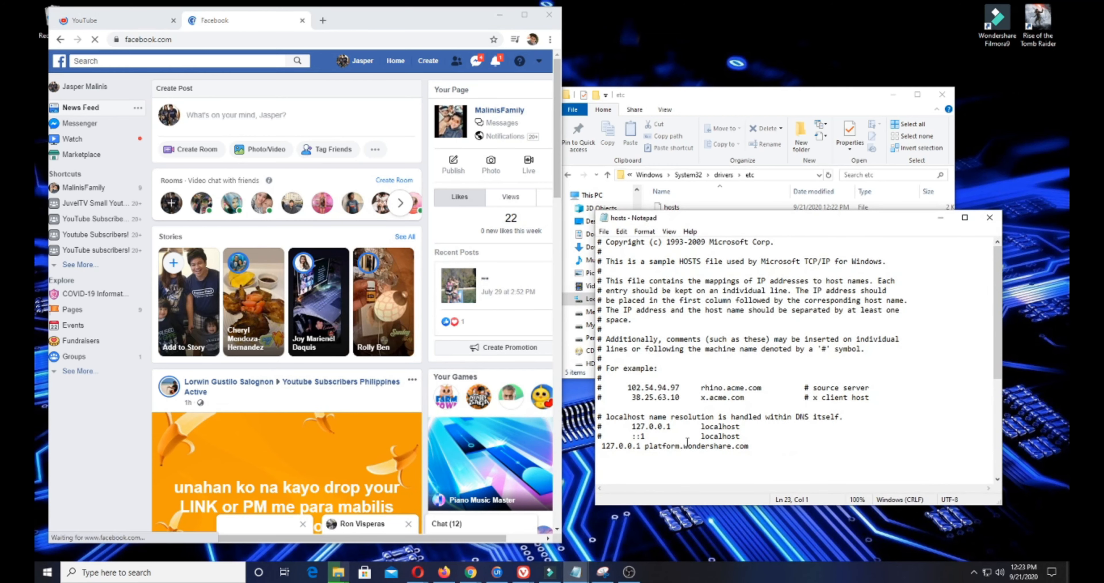
double_click(622, 445)
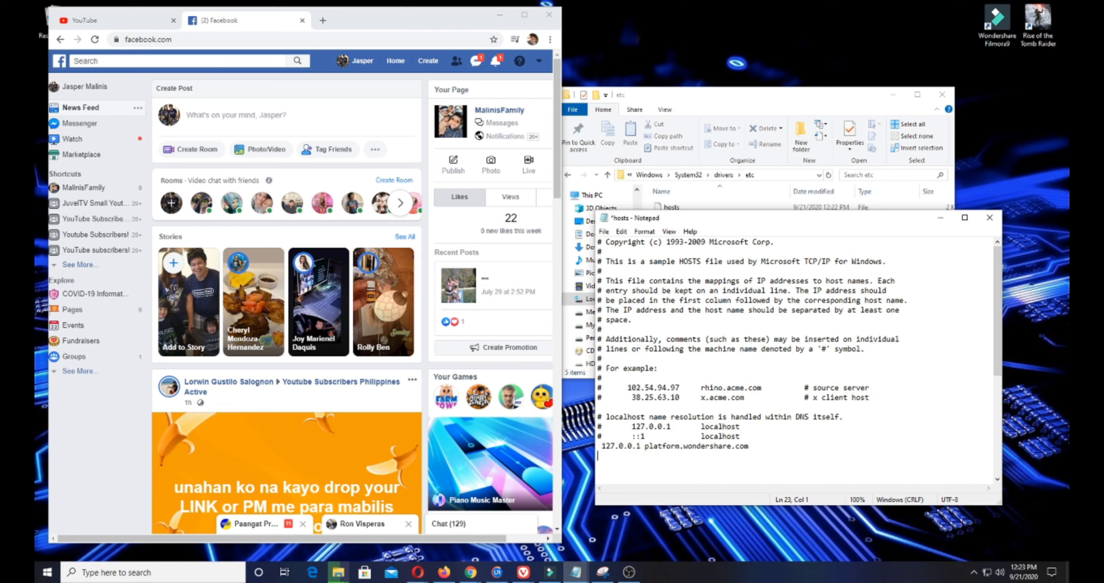
type("127.0.0.1 w")
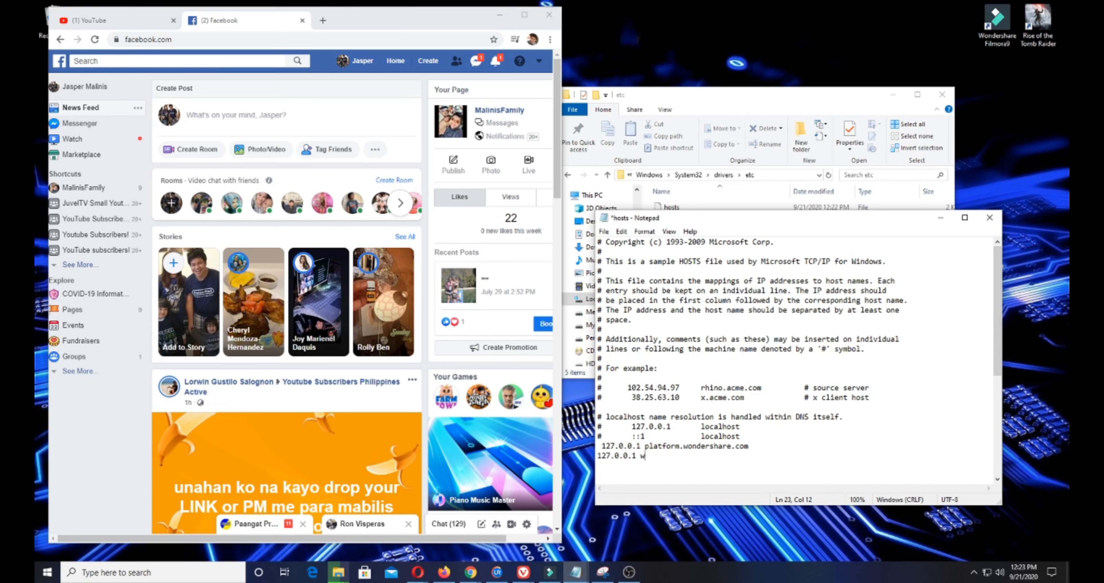
type("ww.face")
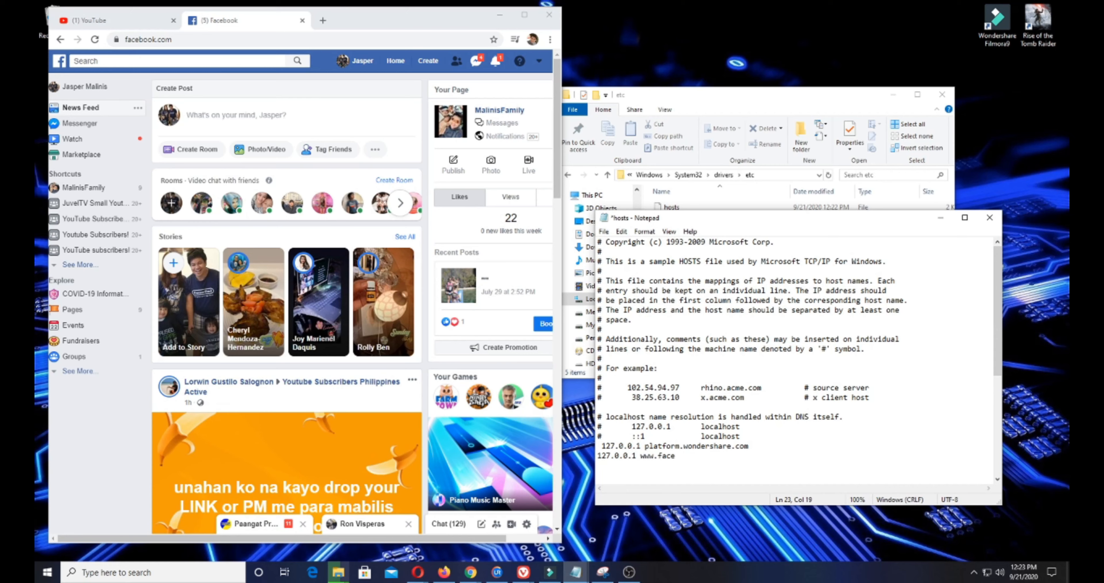
type("ebook.com")
type("1")
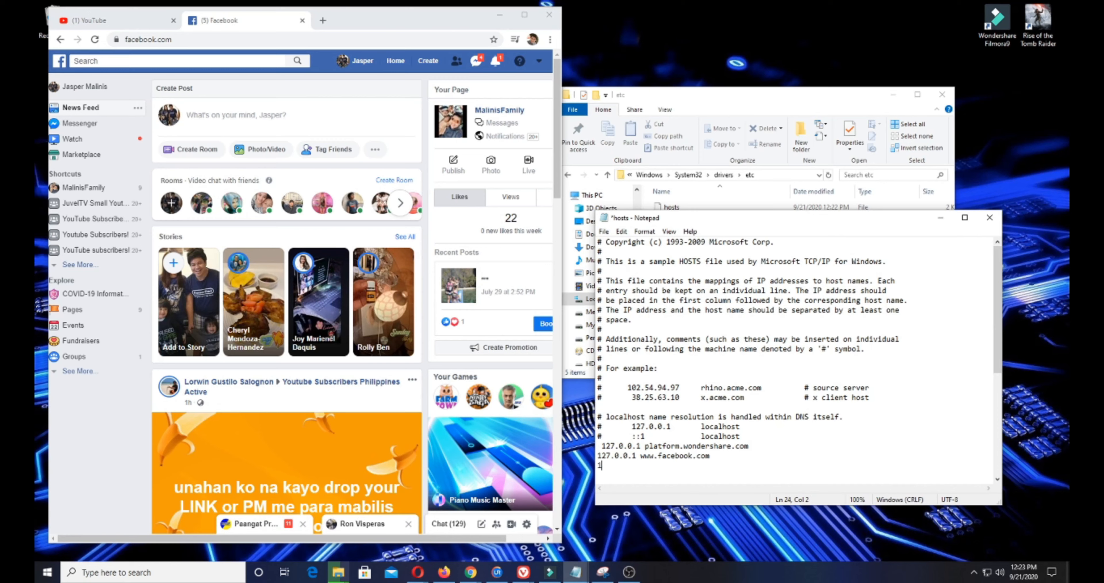
type("27.0.0.1")
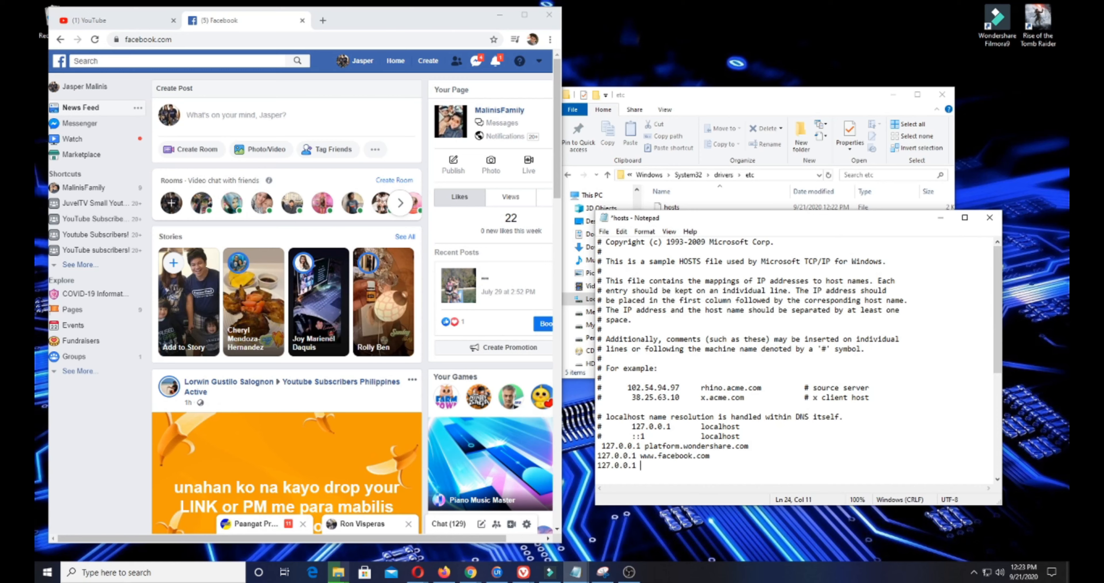
type("www.")
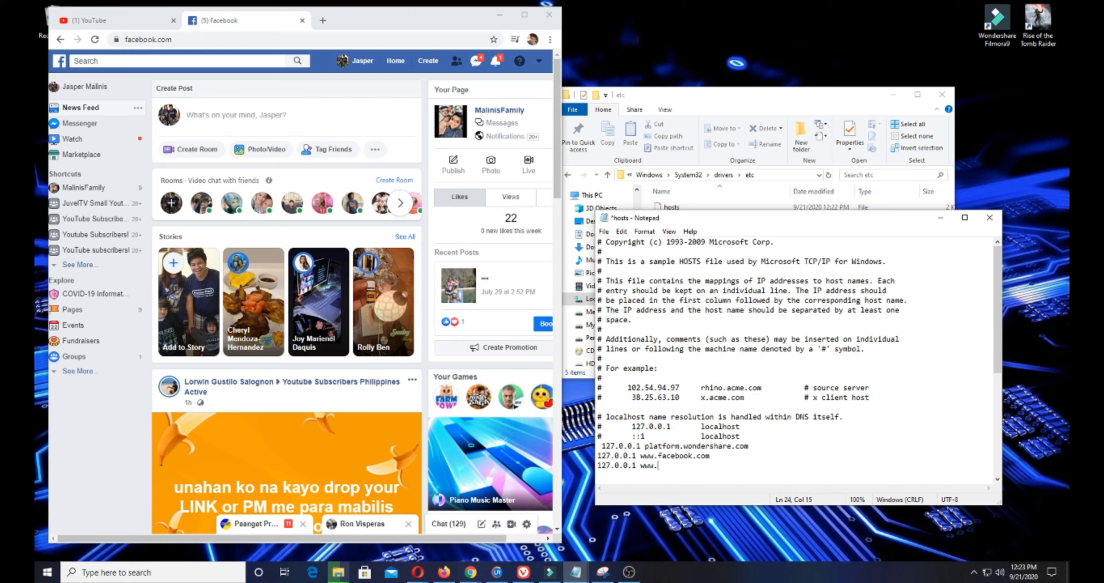
type("youtube.com")
left_click(153, 572)
type("en")
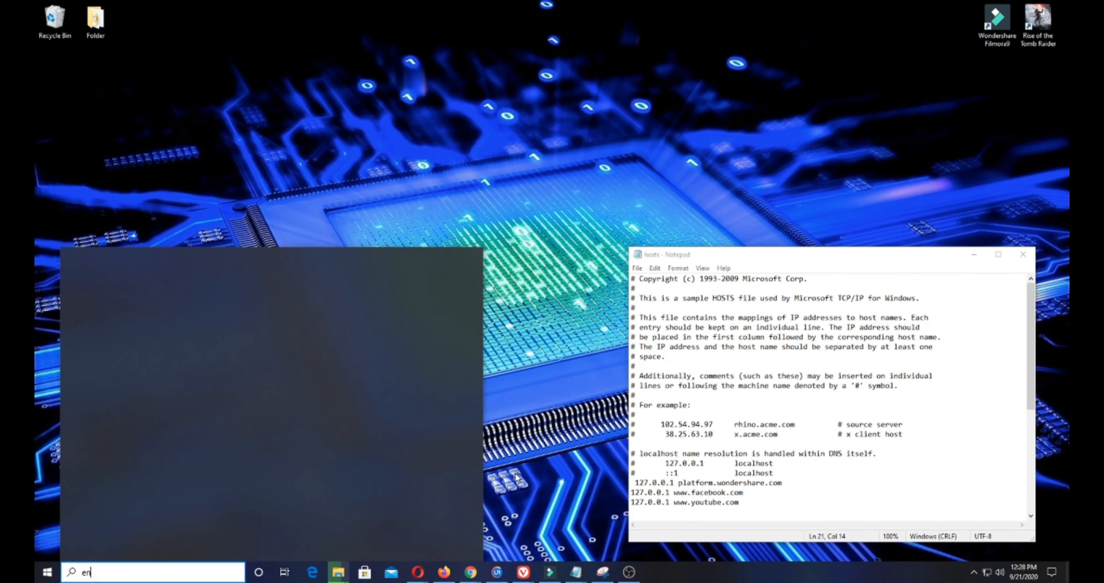
Launch Microsoft Edge from Start search and try loading facebook.com
key("Backspace")
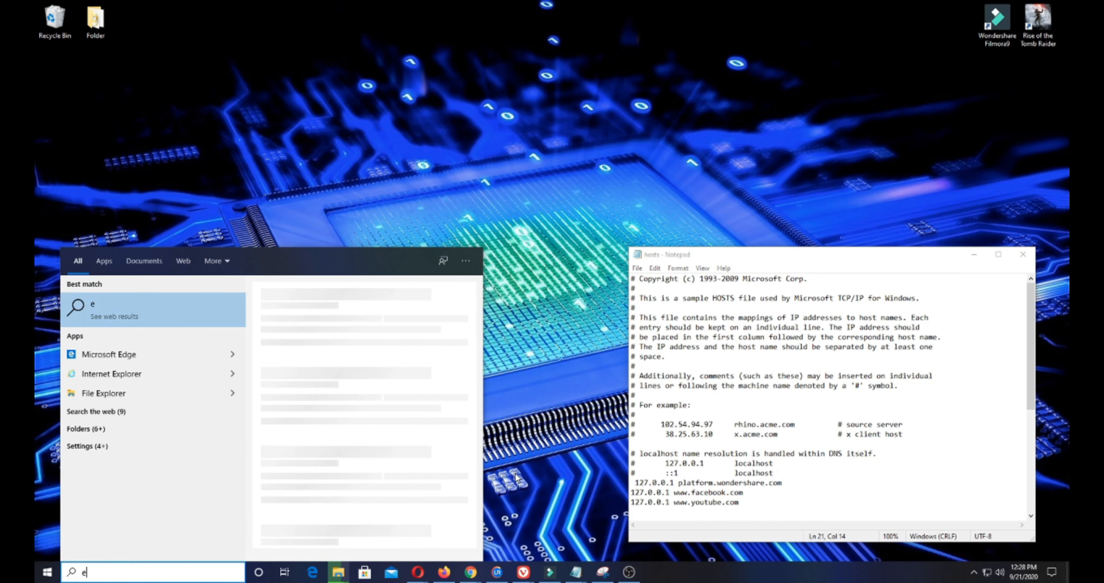
left_click(109, 354)
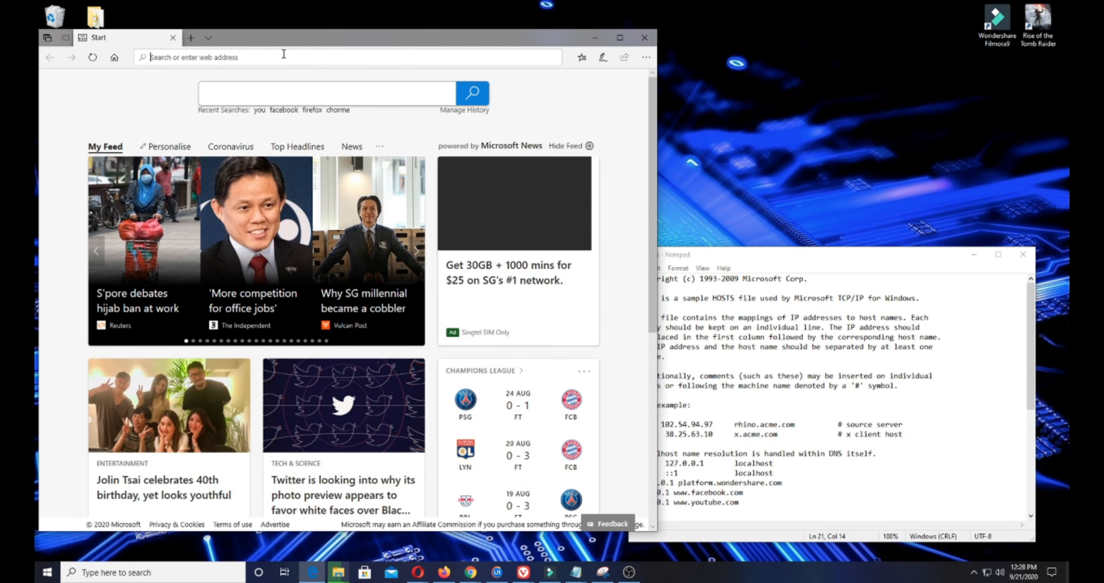
type("facebook.com/")
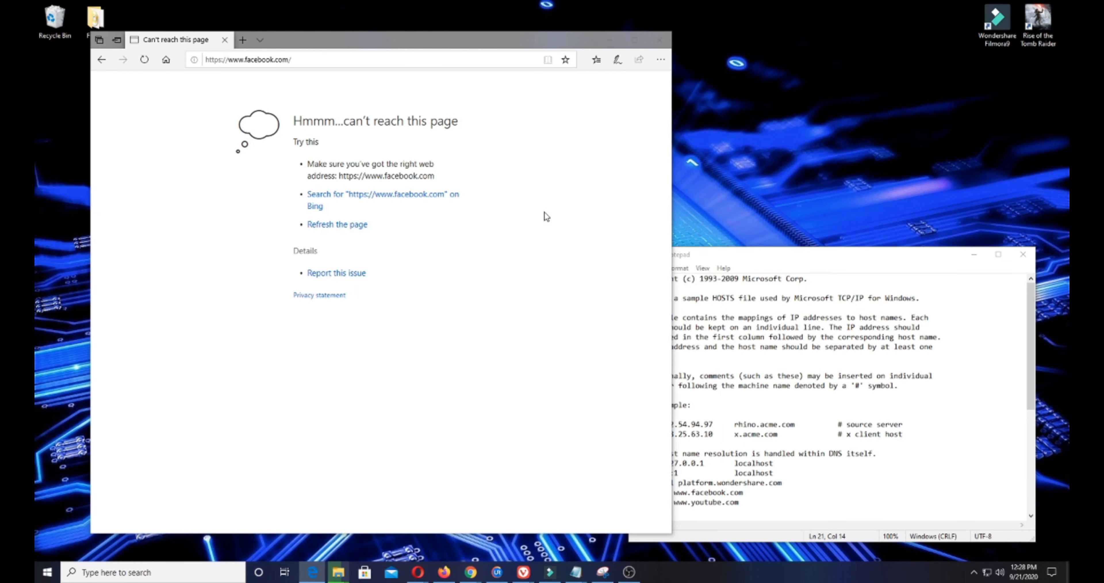
Try youtube.com in a new Edge tab, which also fails to load
left_click(242, 40)
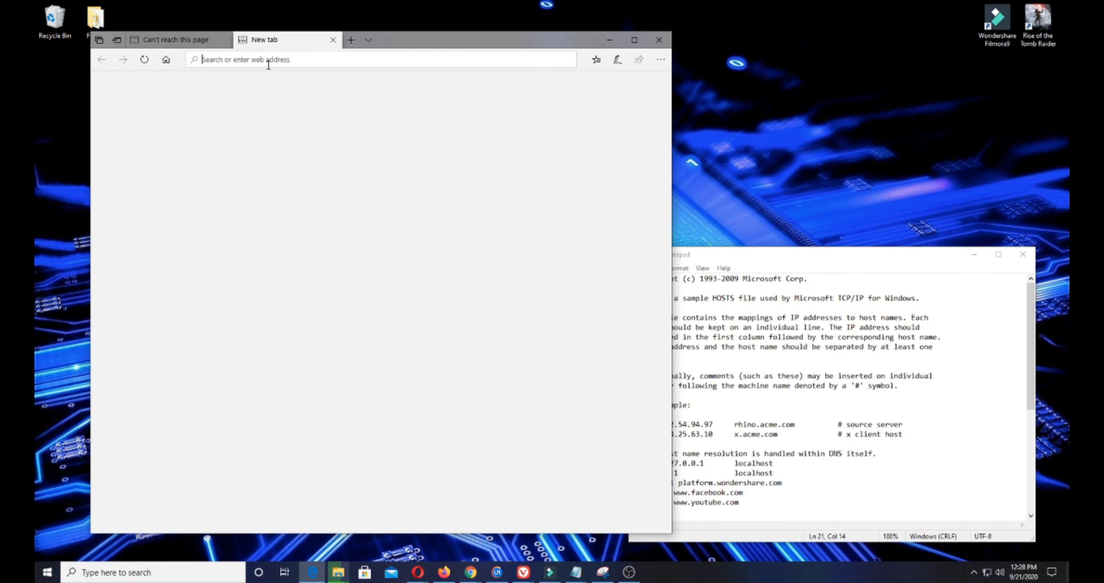
type("youtube.com/")
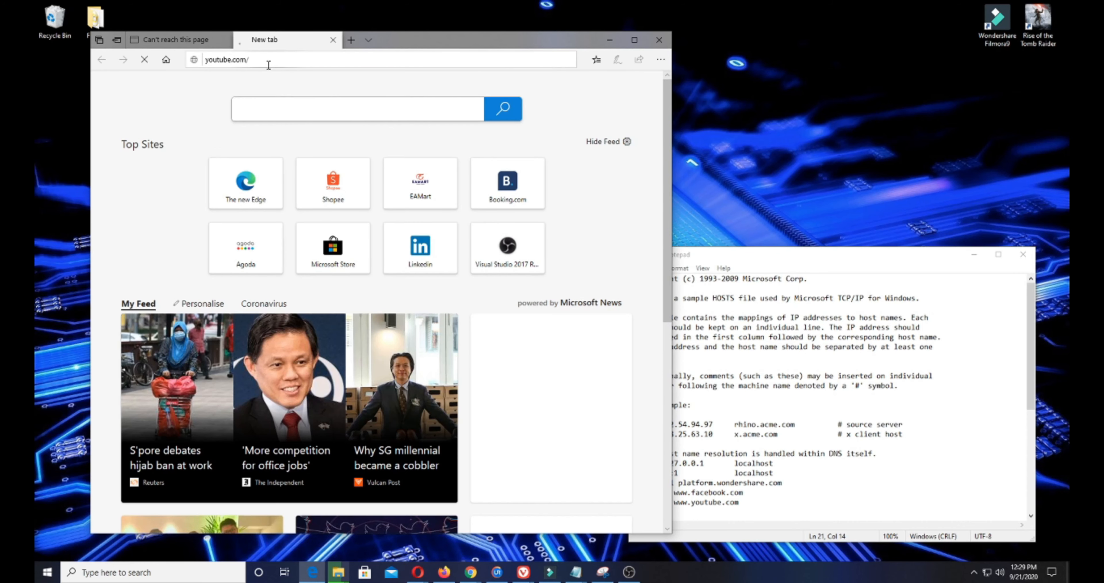
left_click(357, 109)
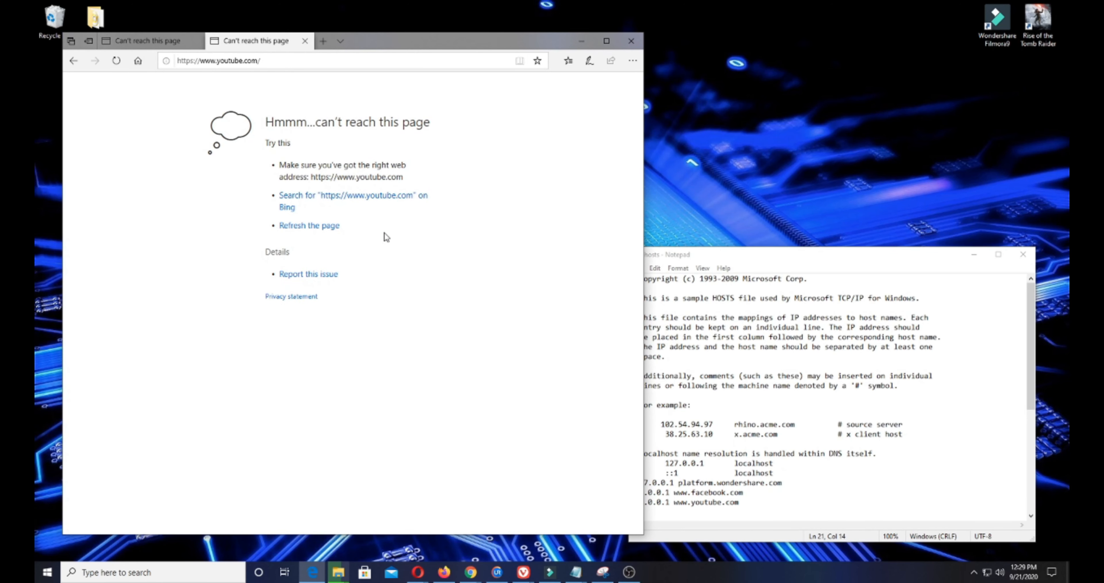
left_click_drag(629, 489, 741, 503)
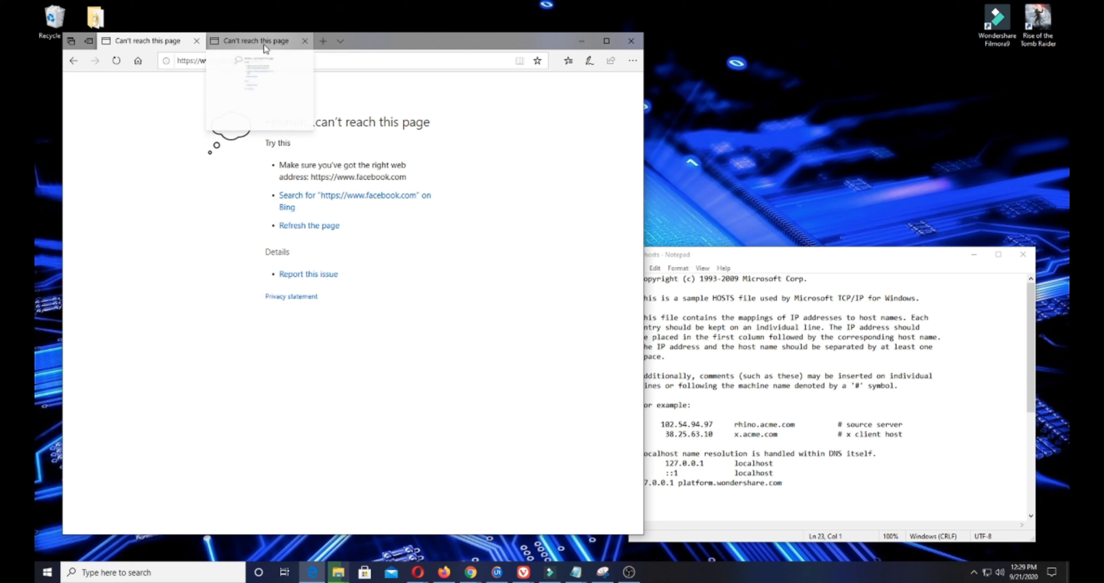
left_click(317, 60)
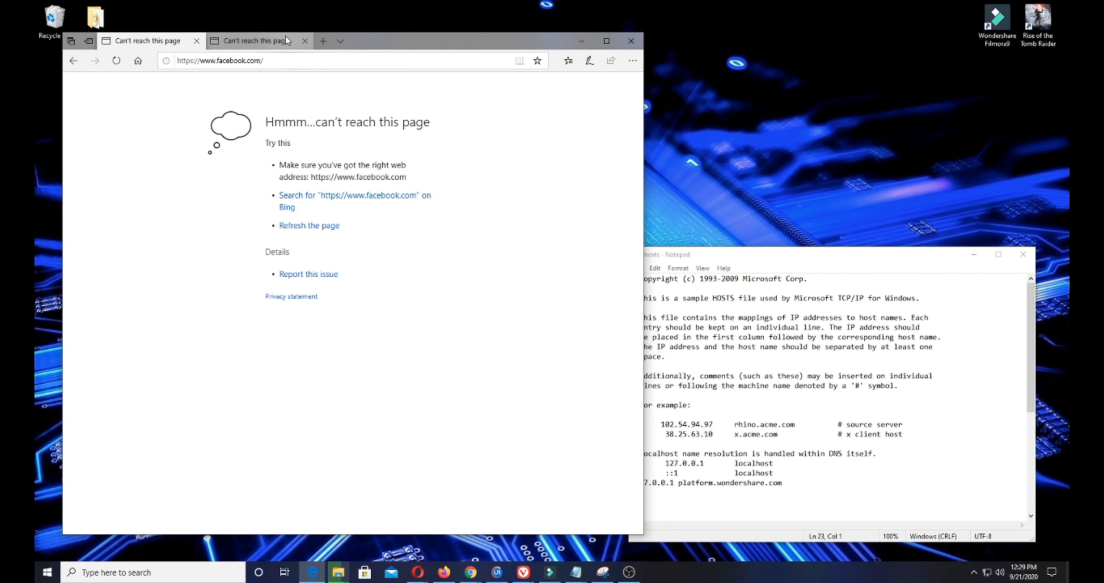
type("g")
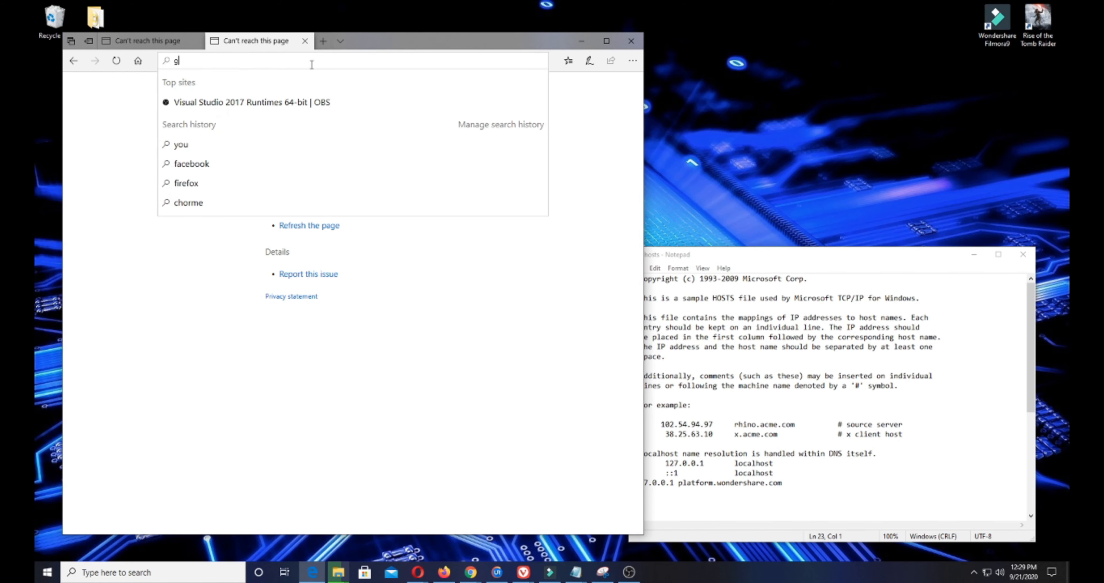
Reach Facebook's login page via a Google search for facebook.com, then load youtube.com in the first tab
type("oogle")
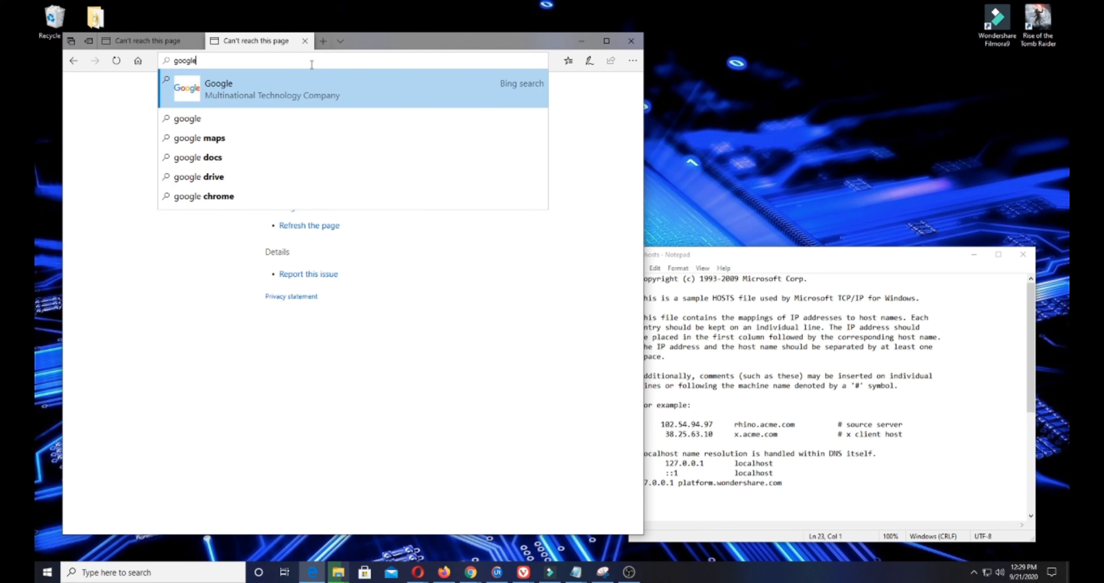
left_click(219, 88)
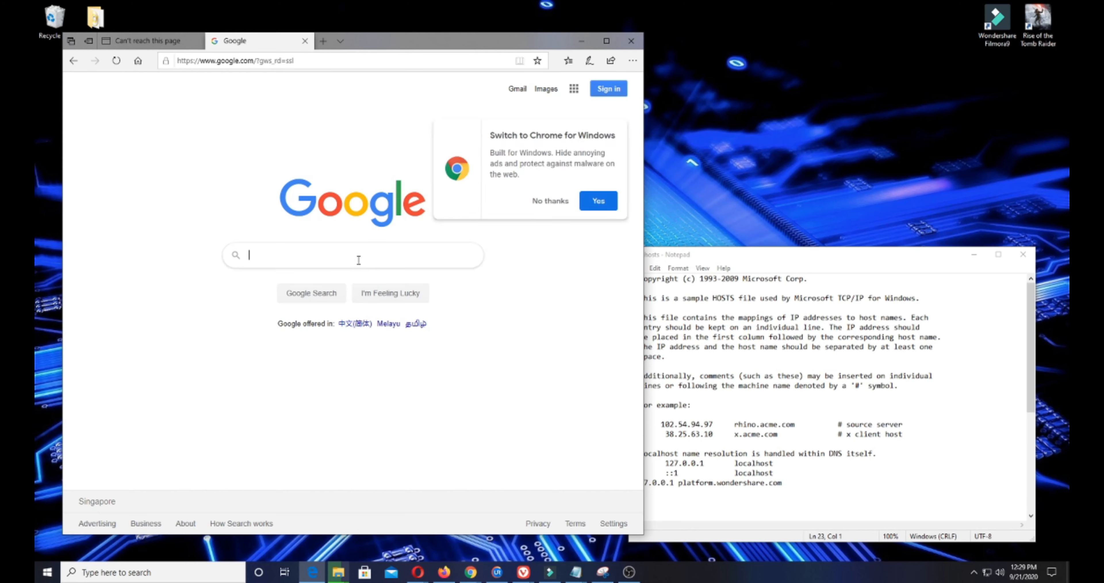
type("facebook.com")
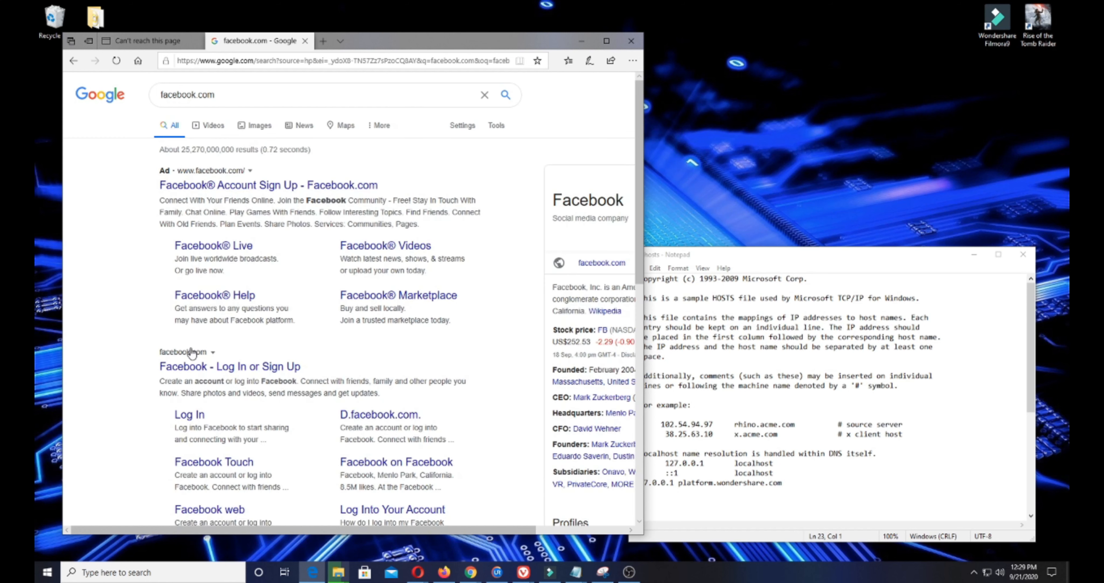
mouse_move(193, 406)
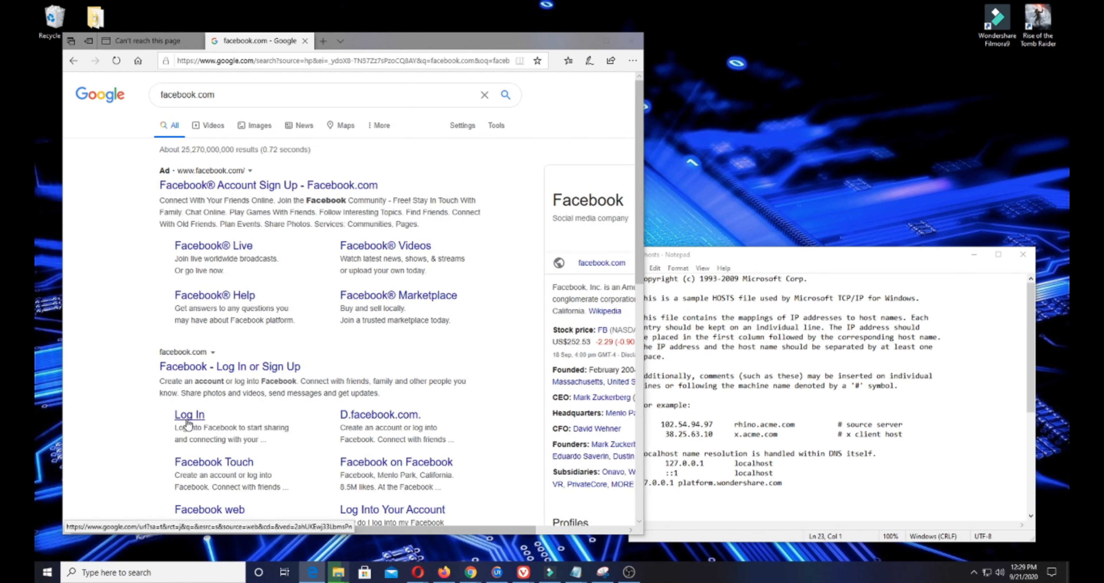
left_click(188, 414)
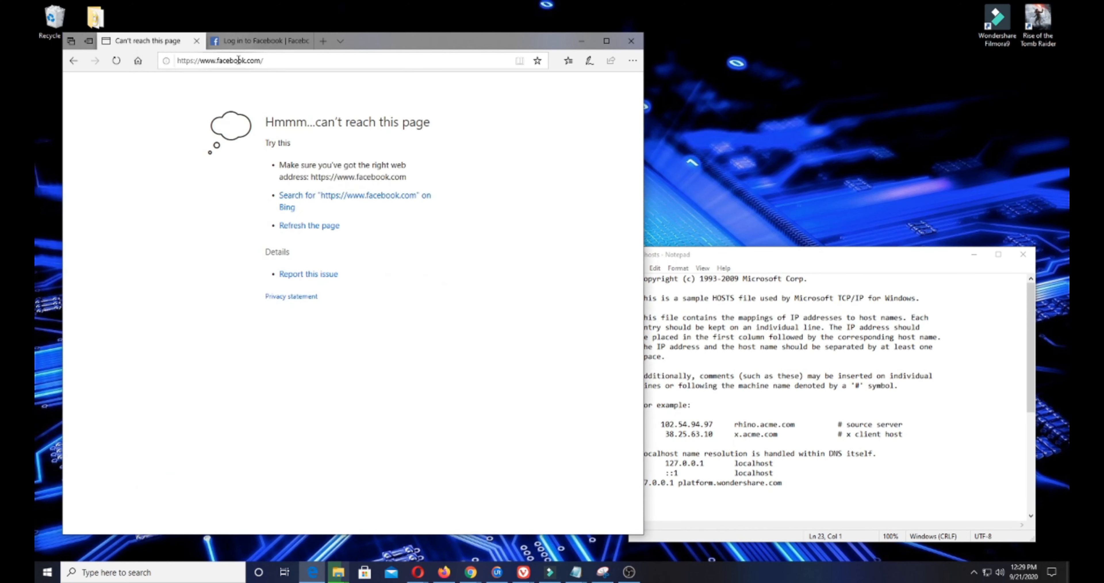
type("youtube.com")
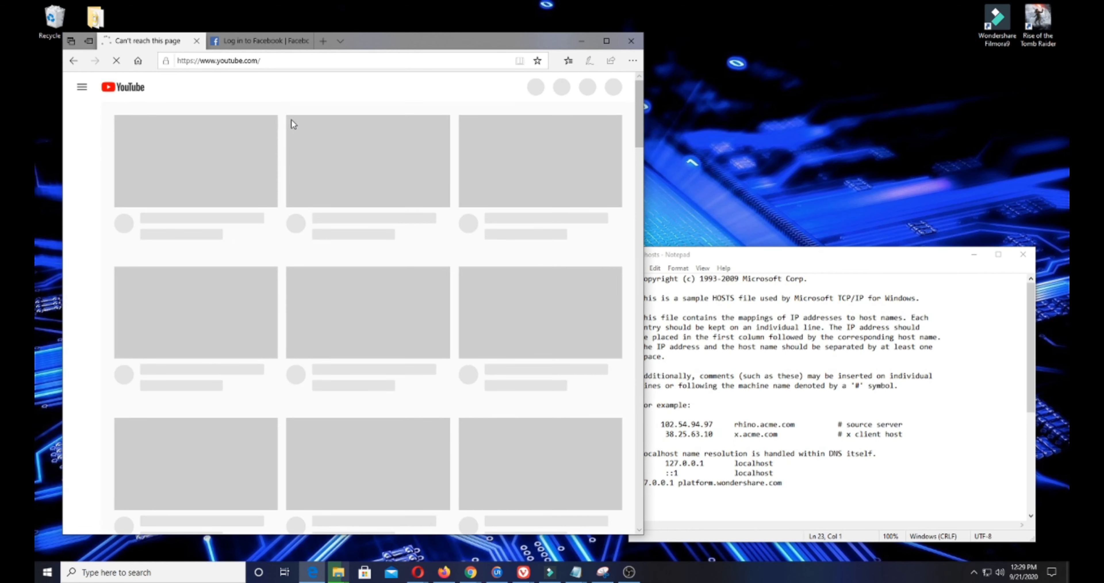
mouse_move(333, 139)
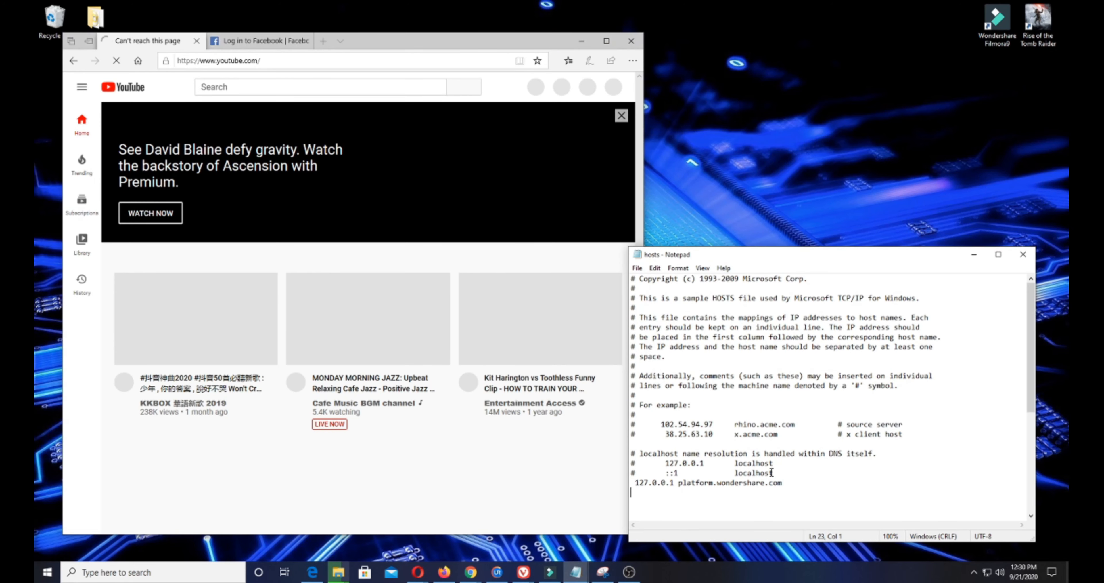
mouse_move(675, 489)
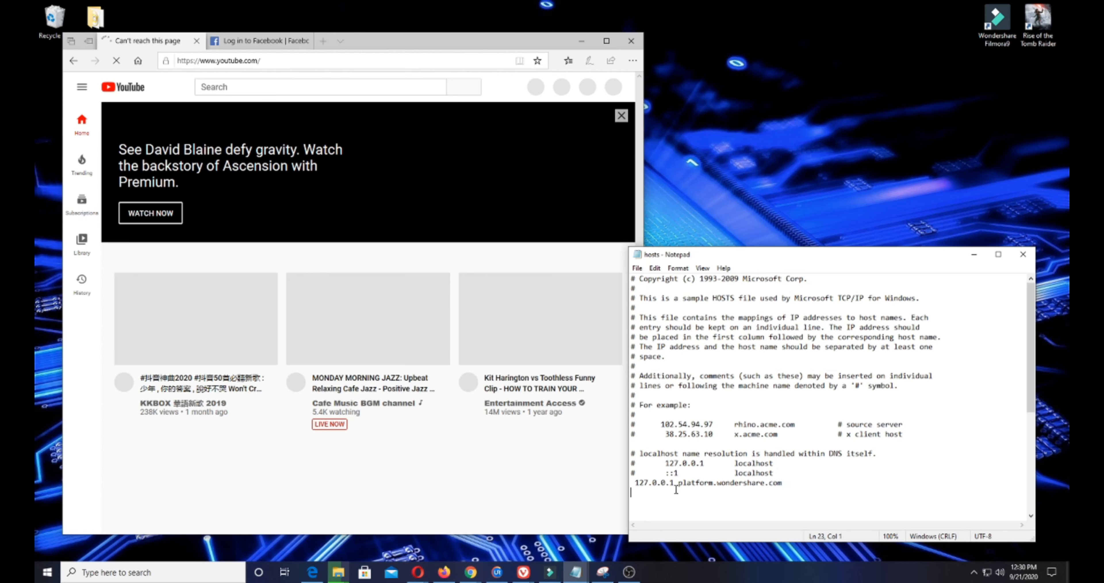
type("127.0.0.1")
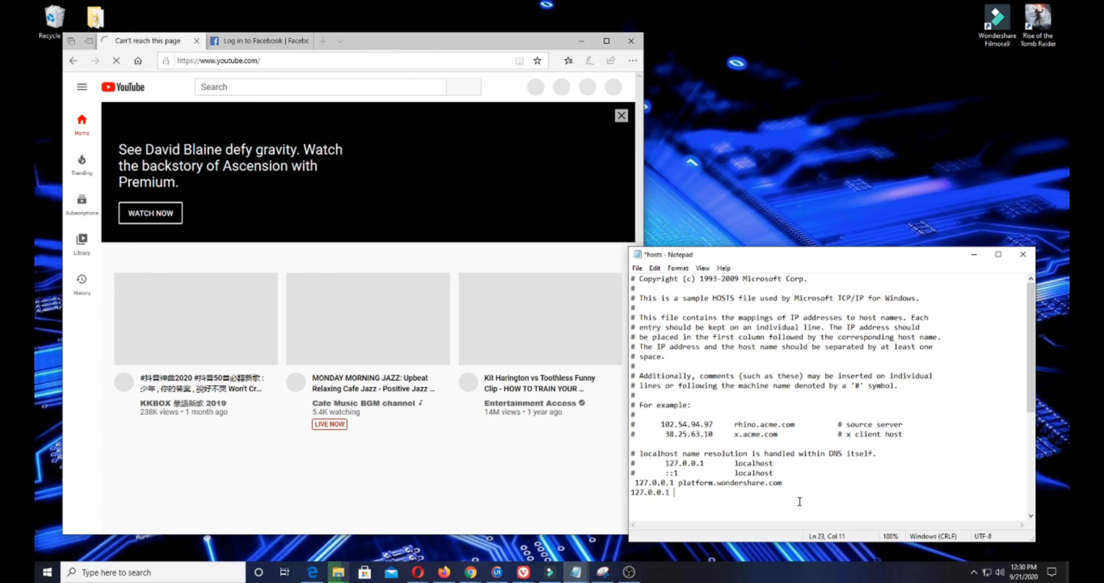
type("www.")
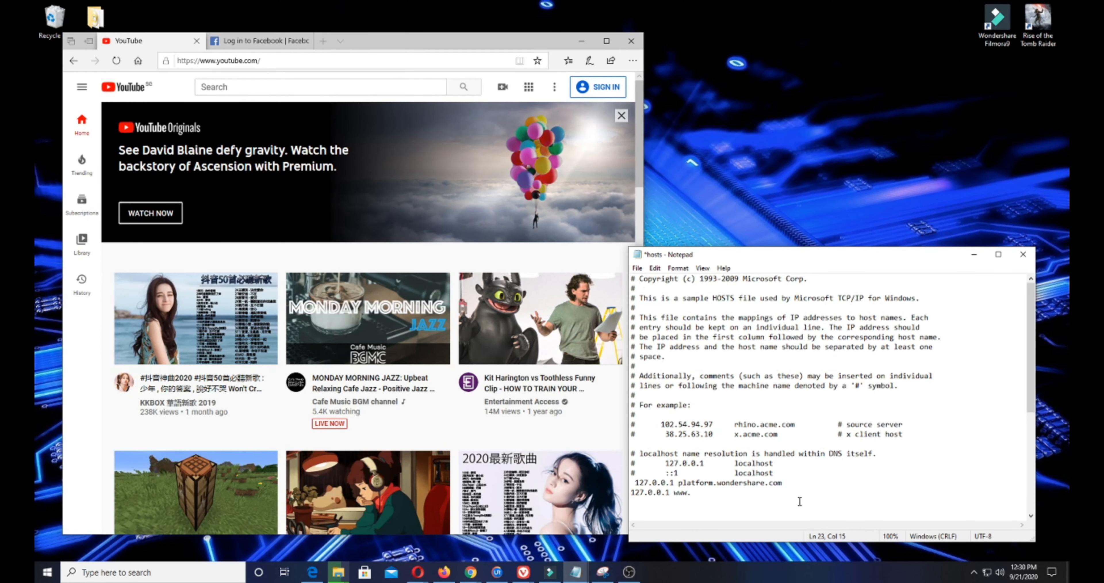
type("ga")
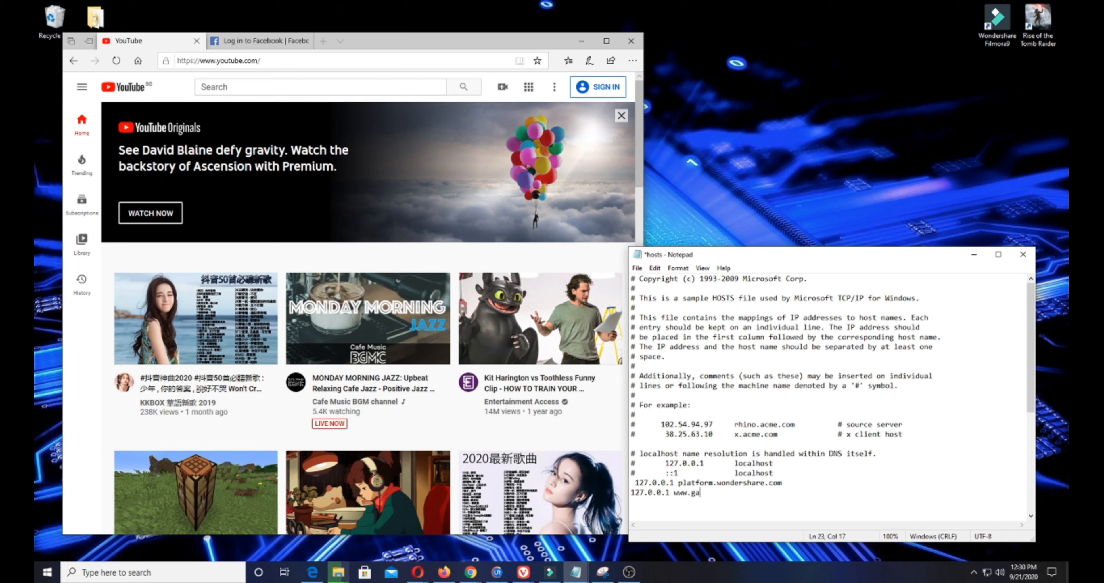
key("BackSpace")
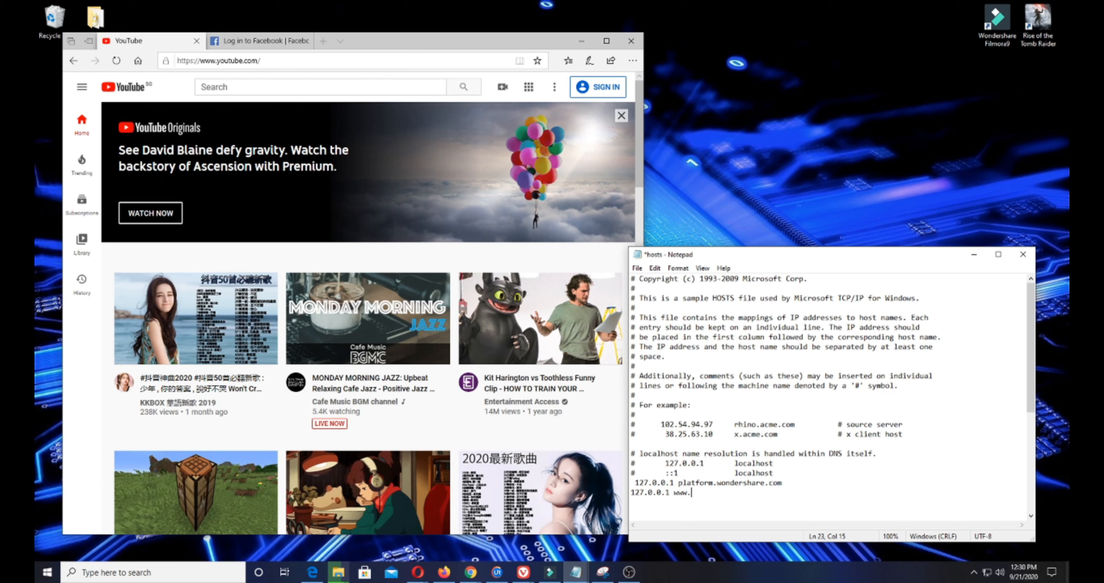
type("fac")
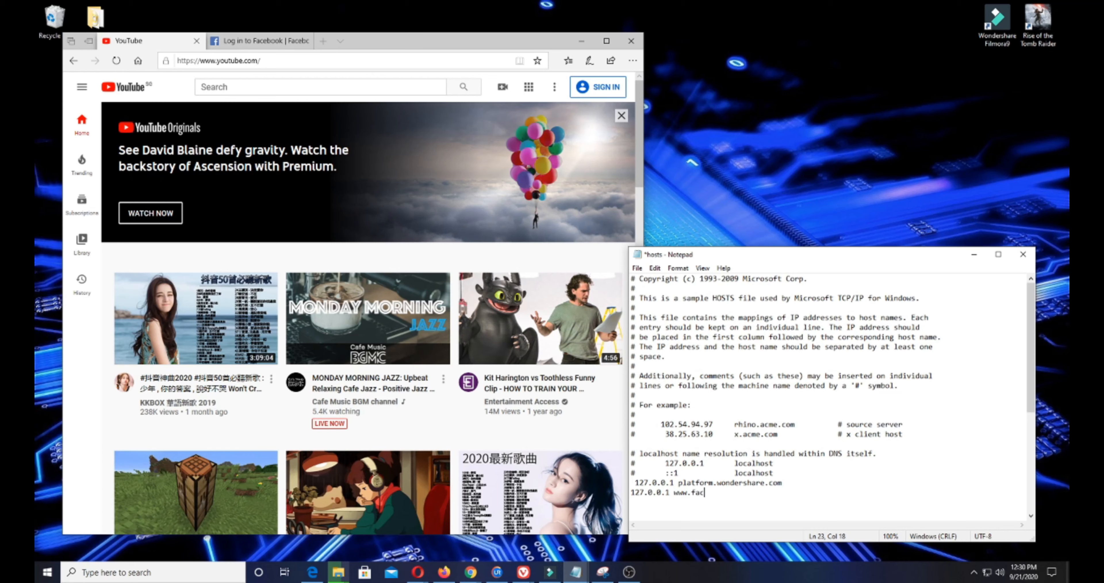
type("ebook.com")
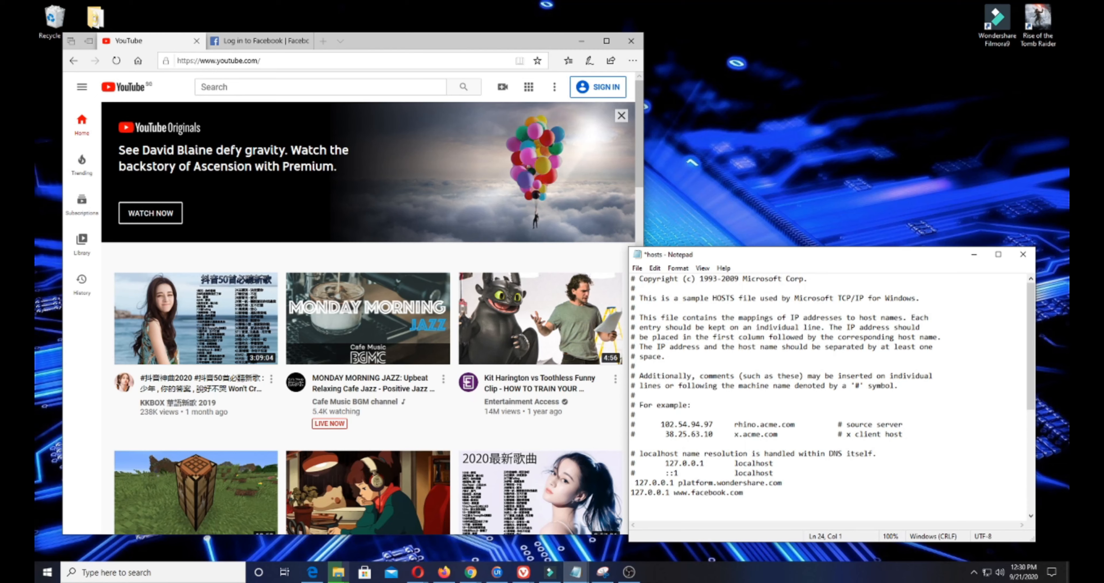
type("127.0.0.1 www")
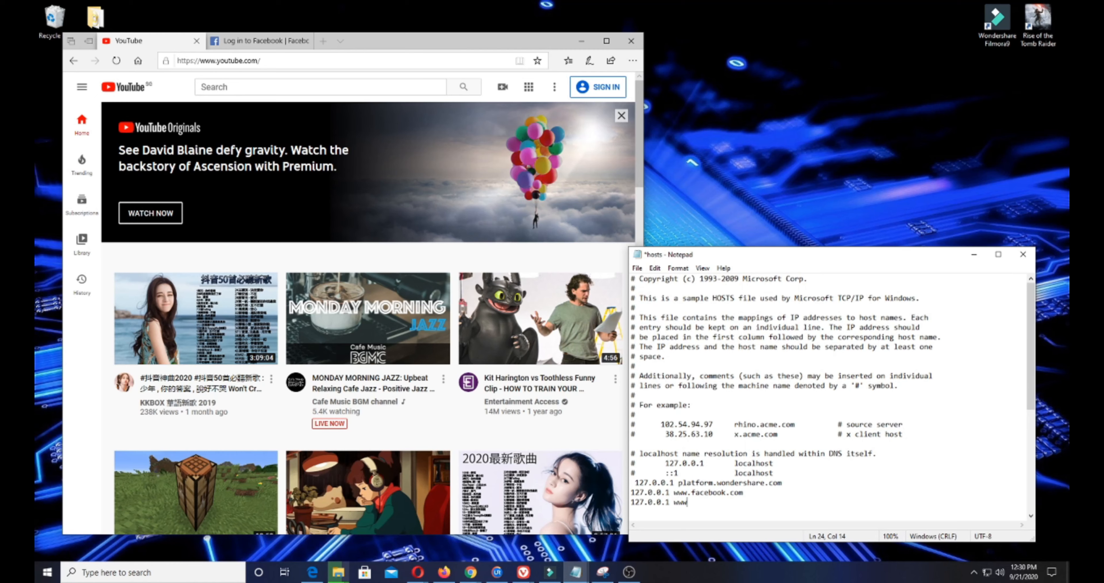
type(".web")
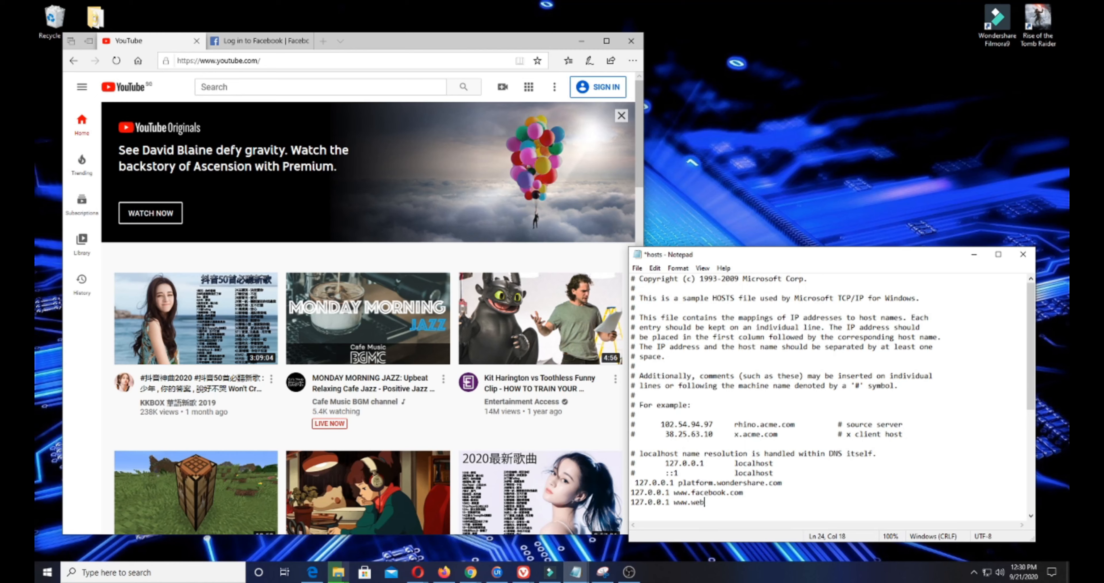
key("BackSpace")
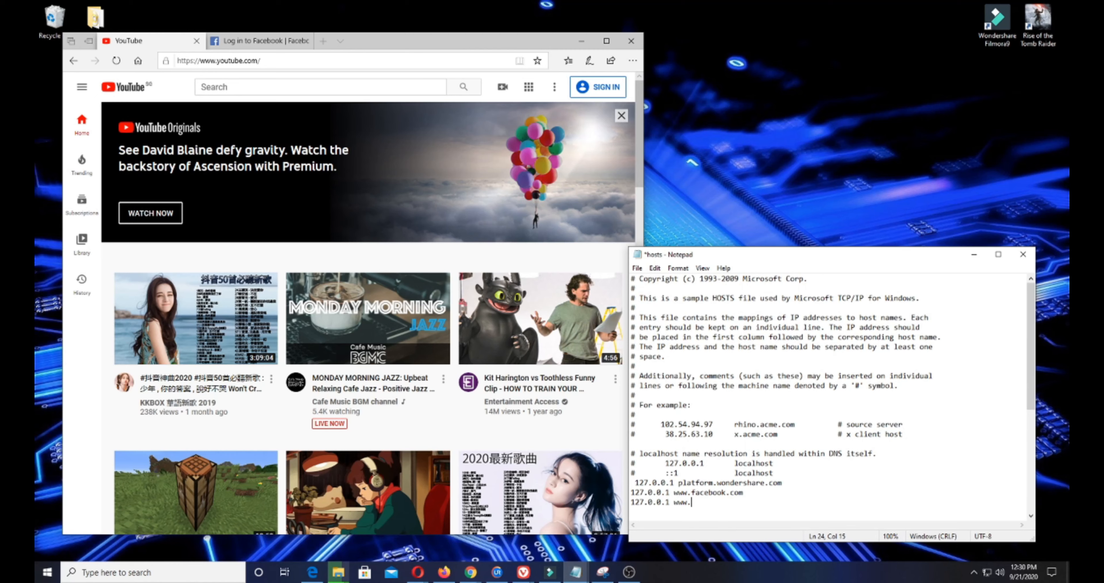
type("youtube.com")
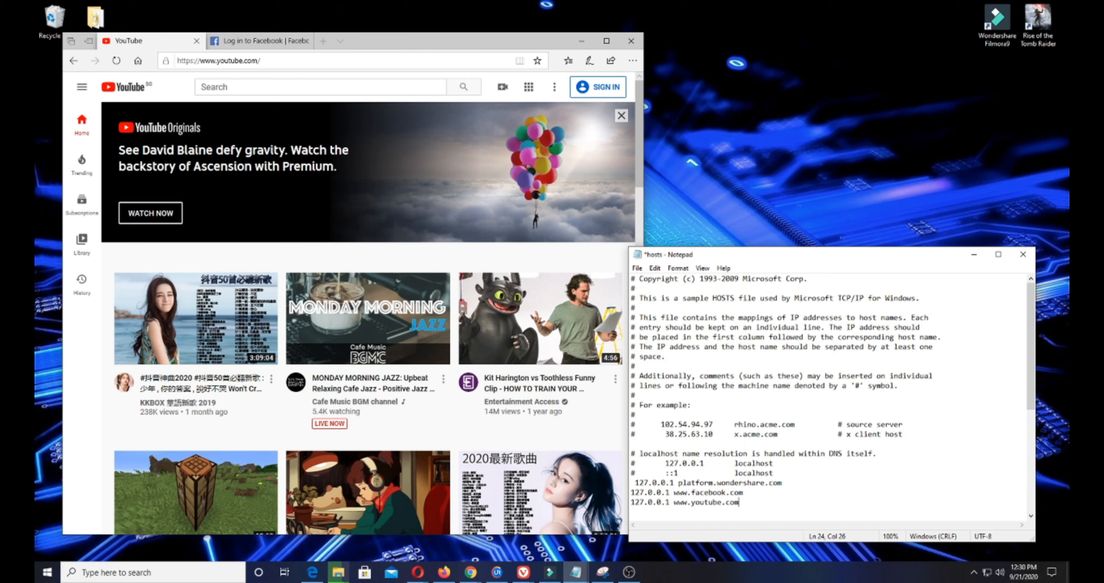
key("backspace")
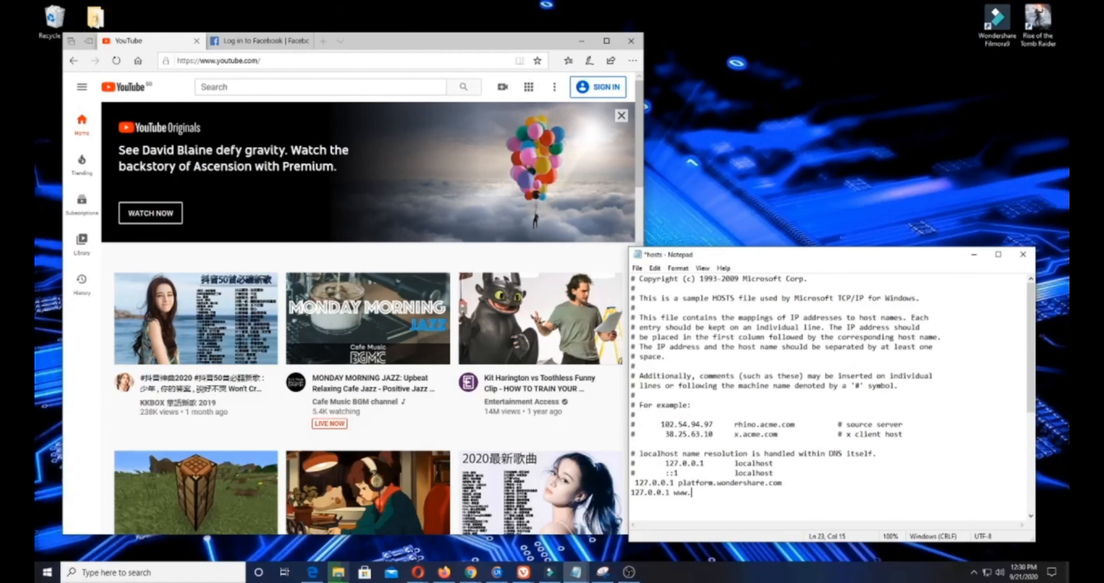